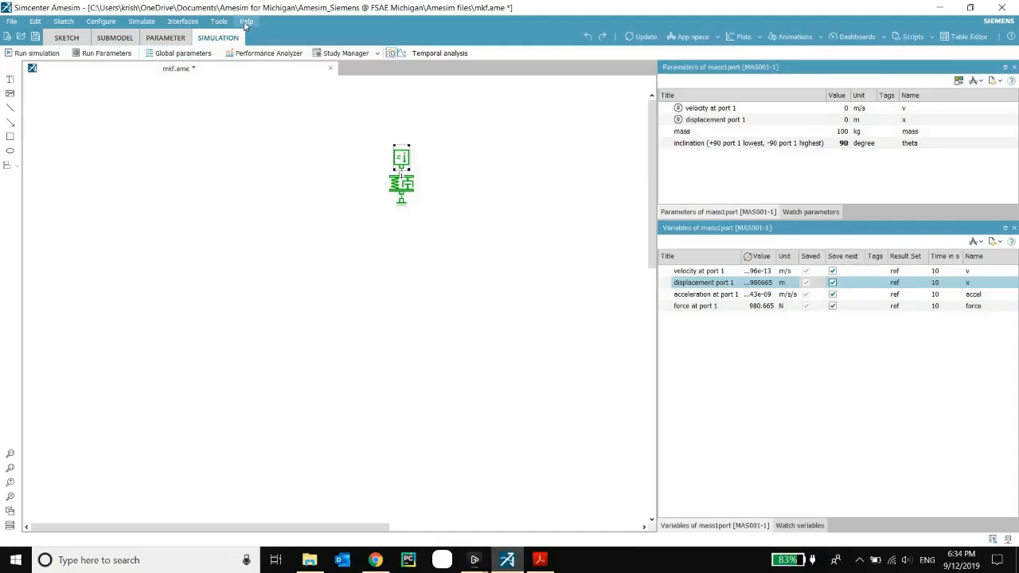
# Reach the Solutions demos page from the Help menu's Demo help.
pyautogui.click(246, 23)
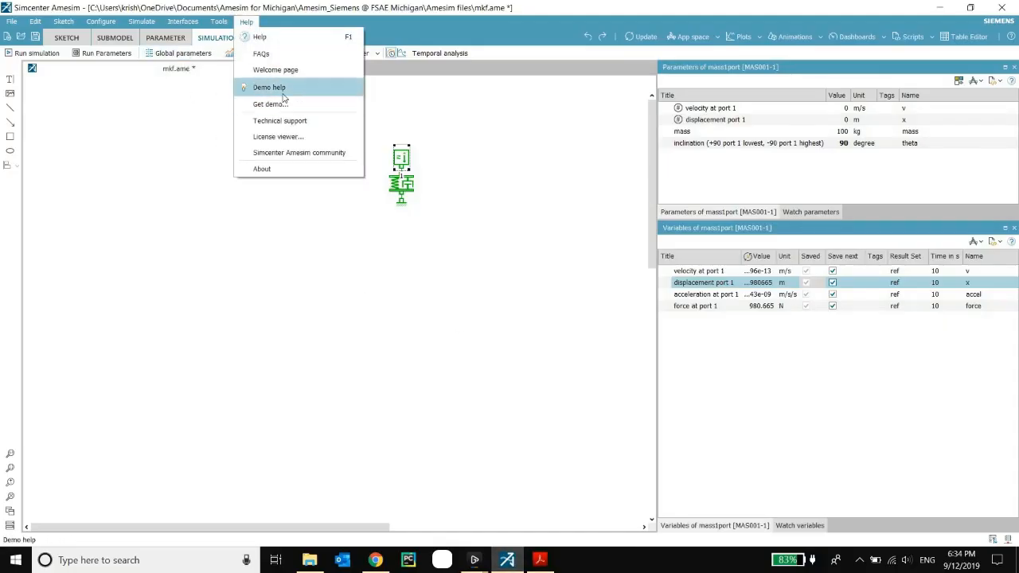
pyautogui.click(270, 86)
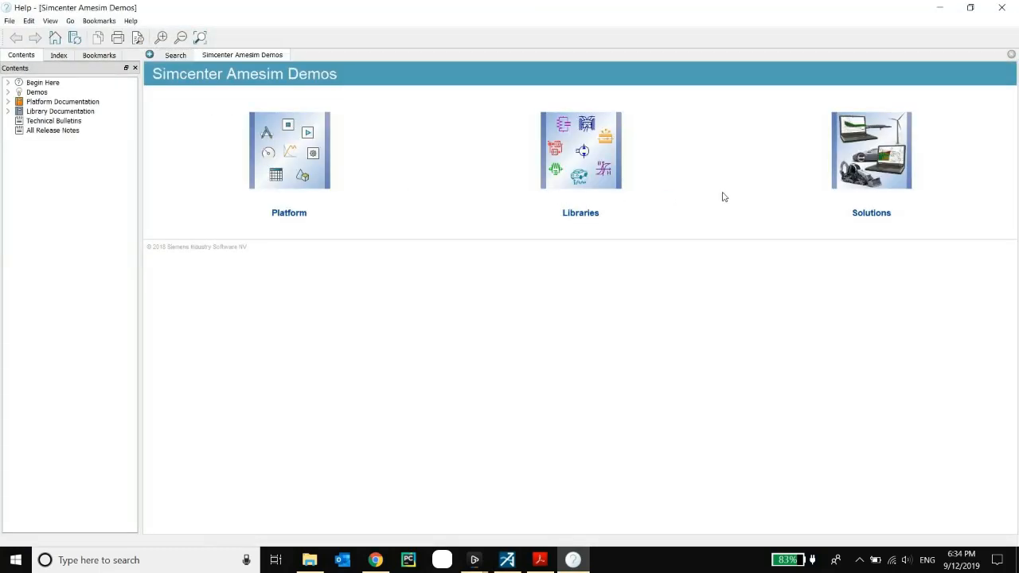
pyautogui.moveTo(423, 207)
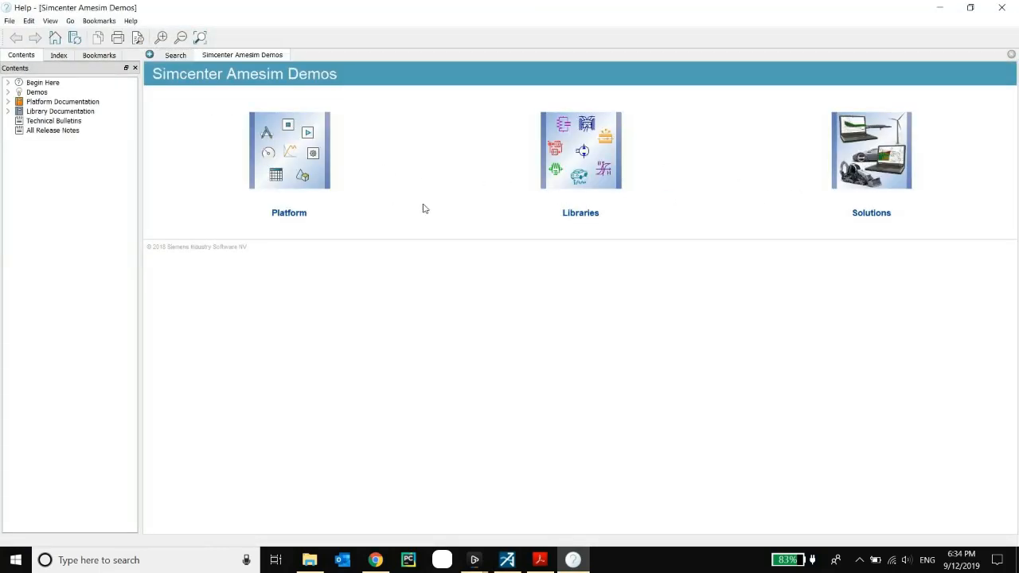
pyautogui.moveTo(855, 184)
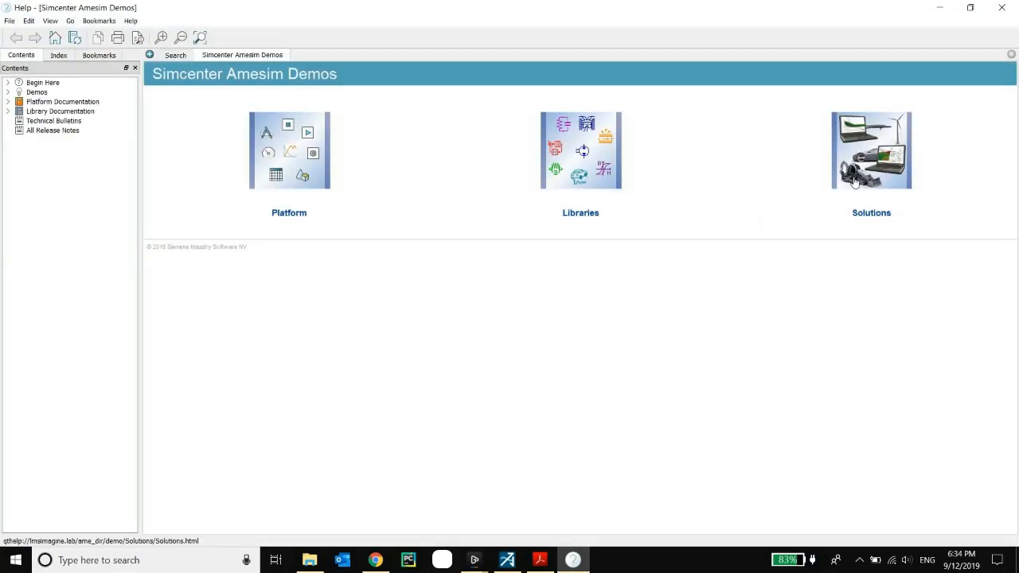
pyautogui.click(175, 54)
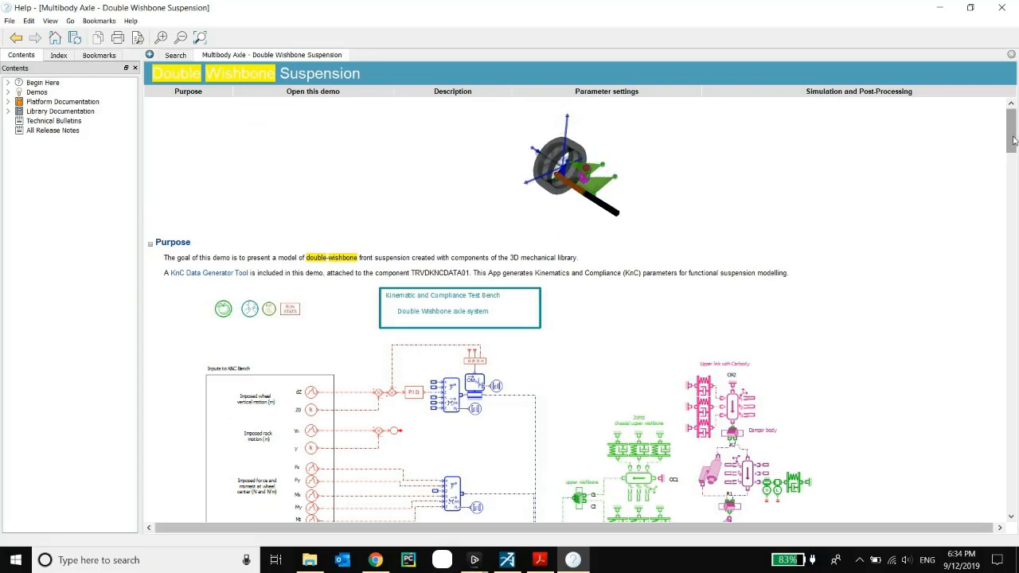
# Scroll down the Double Wishbone Suspension help page to the Open this demo link.
pyautogui.scroll(-3)
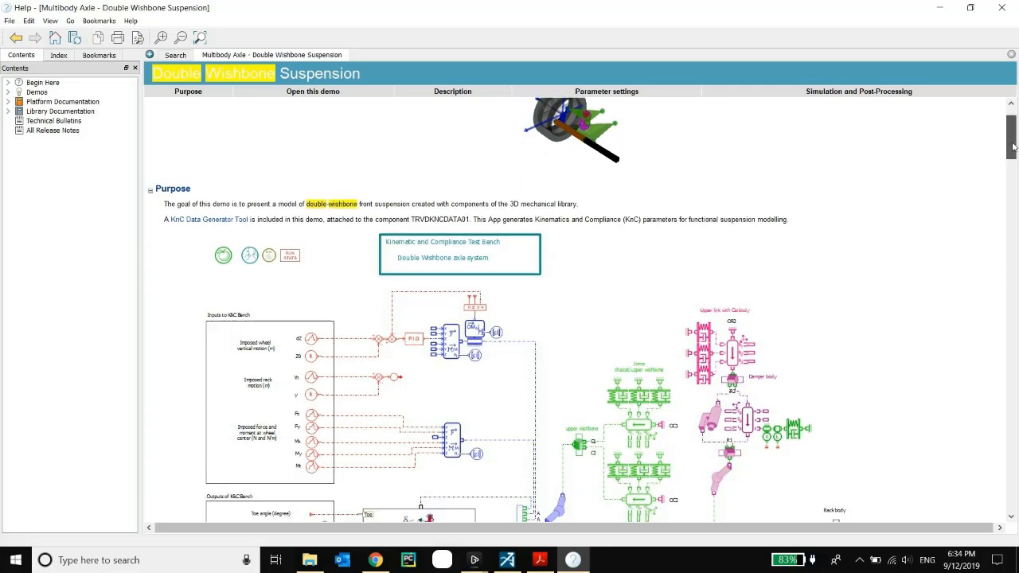
pyautogui.scroll(-3)
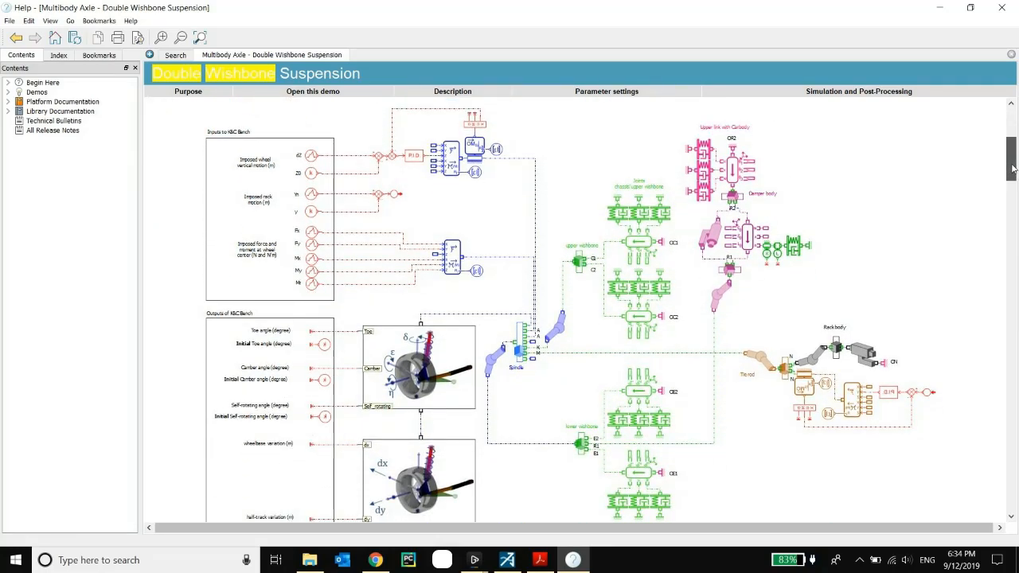
pyautogui.scroll(-3)
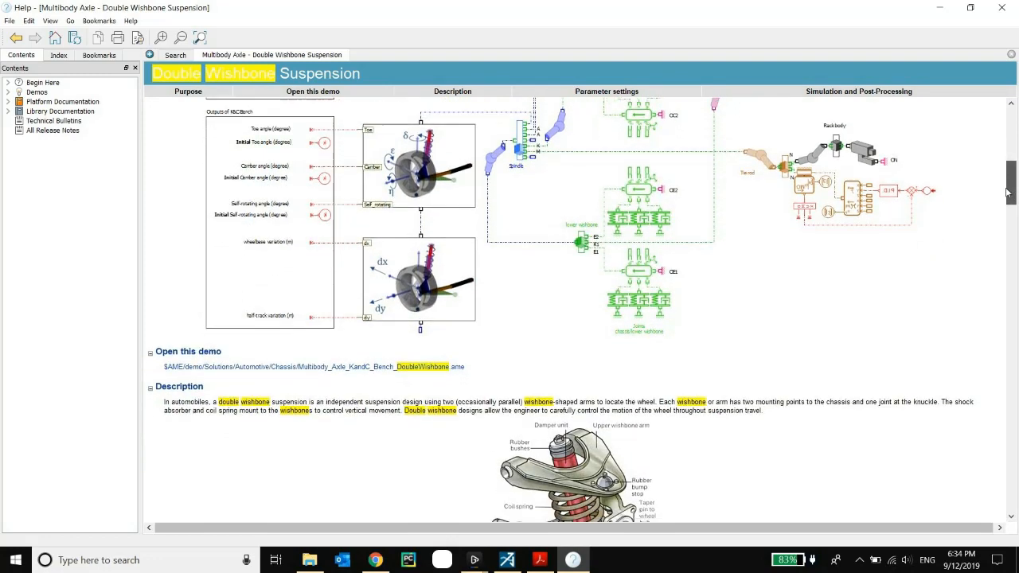
pyautogui.scroll(-3)
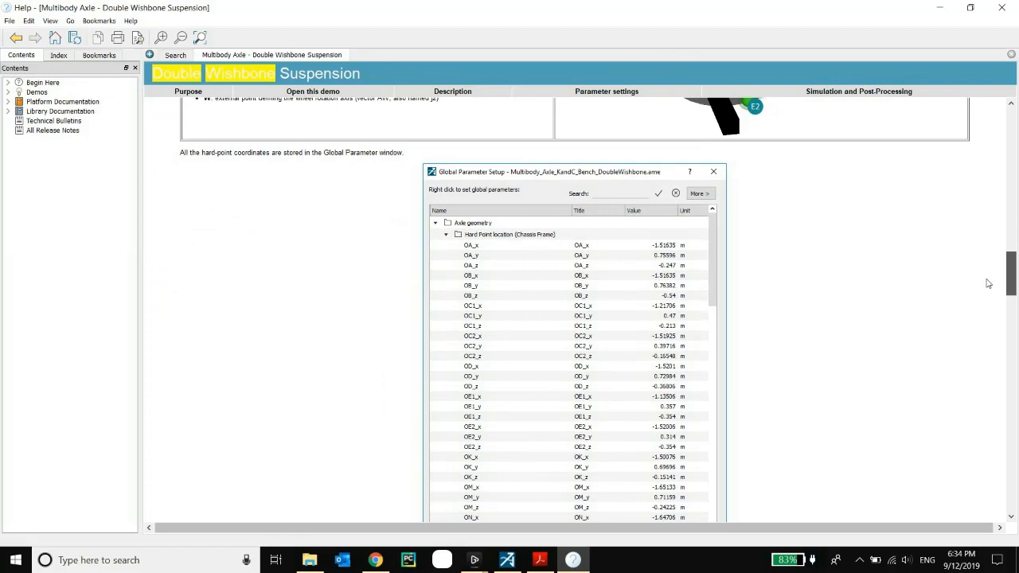
pyautogui.scroll(-3)
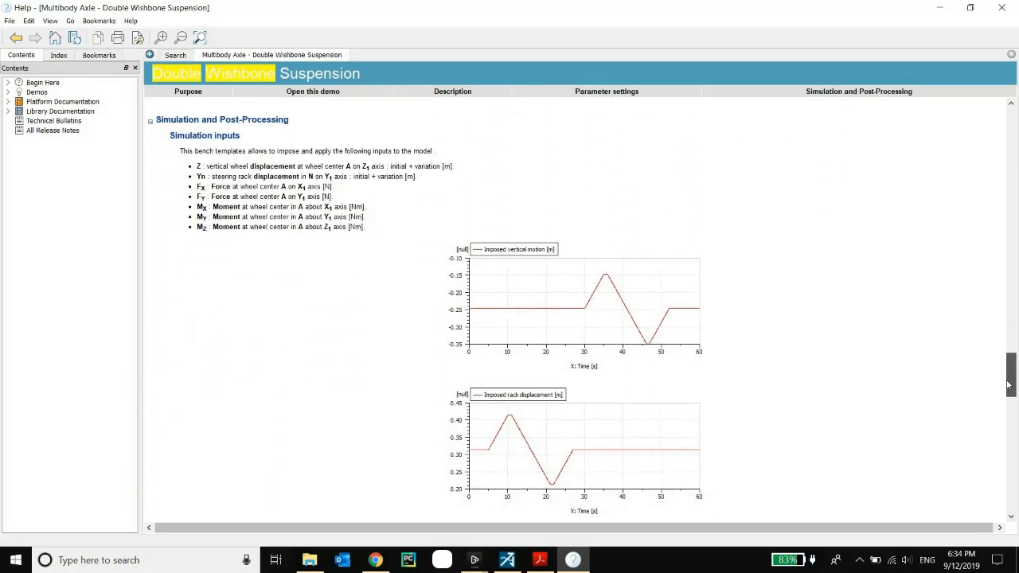
pyautogui.scroll(-3)
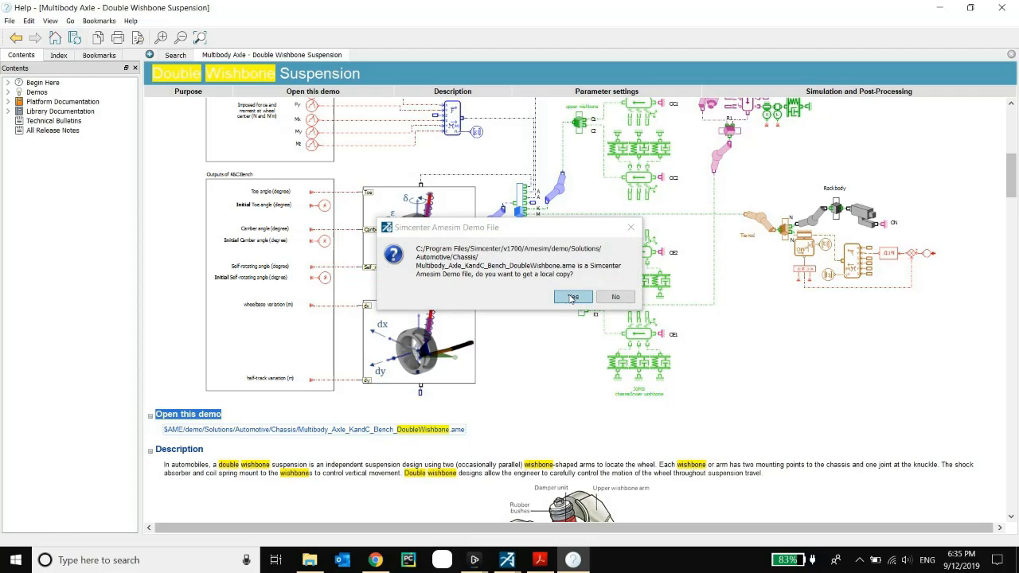
# Accept a local copy of the demo and confirm the Amesim files destination folder.
pyautogui.click(572, 296)
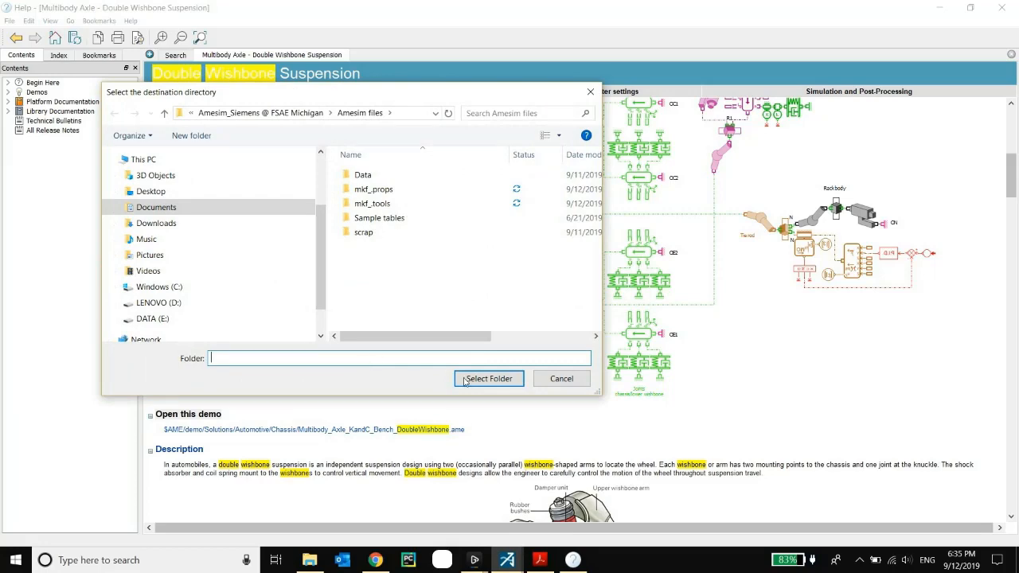
pyautogui.click(489, 379)
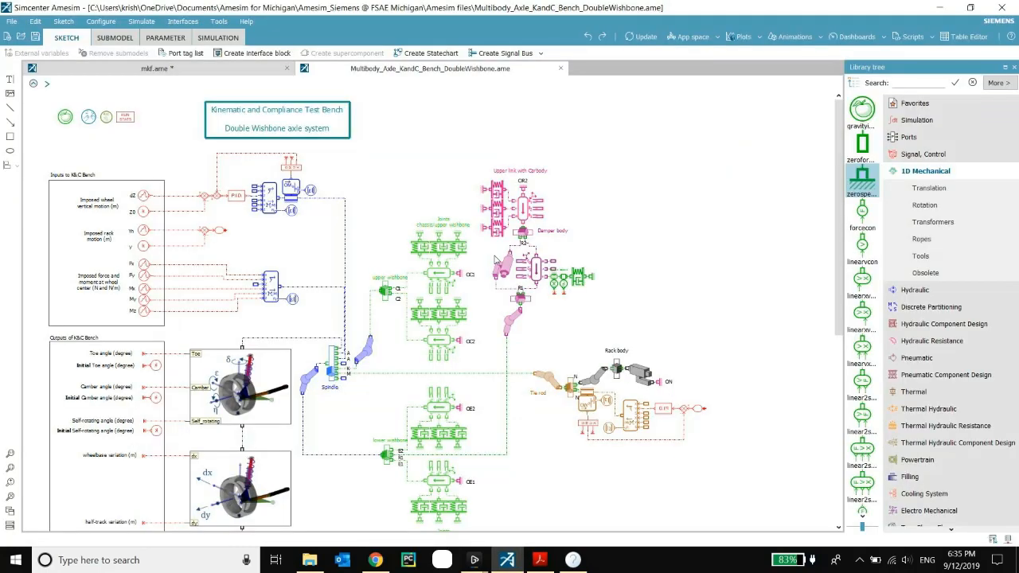
pyautogui.moveTo(512, 263)
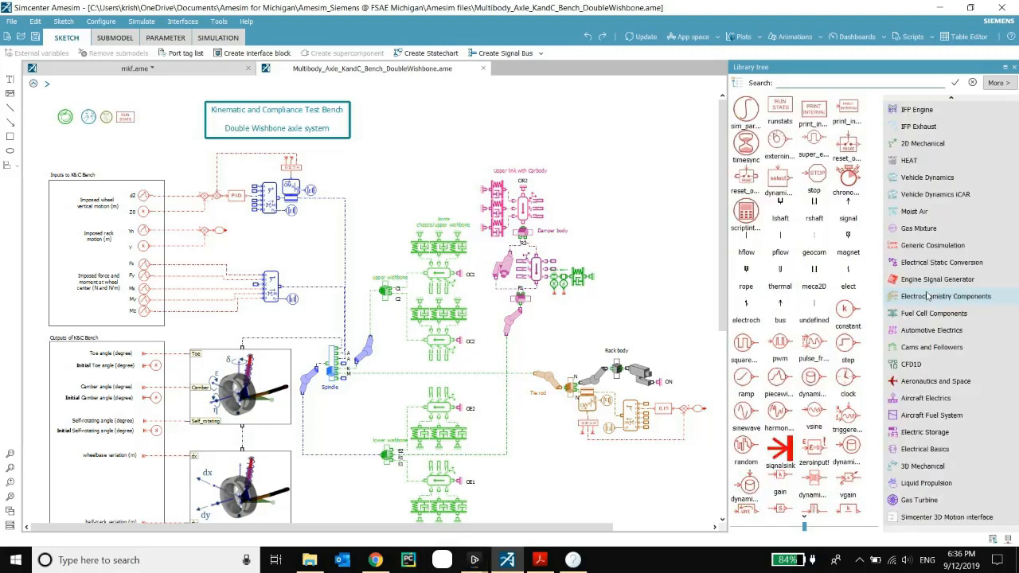
# Expand the 3D Mechanical component library beside the Double Wishbone sketch.
pyautogui.click(923, 465)
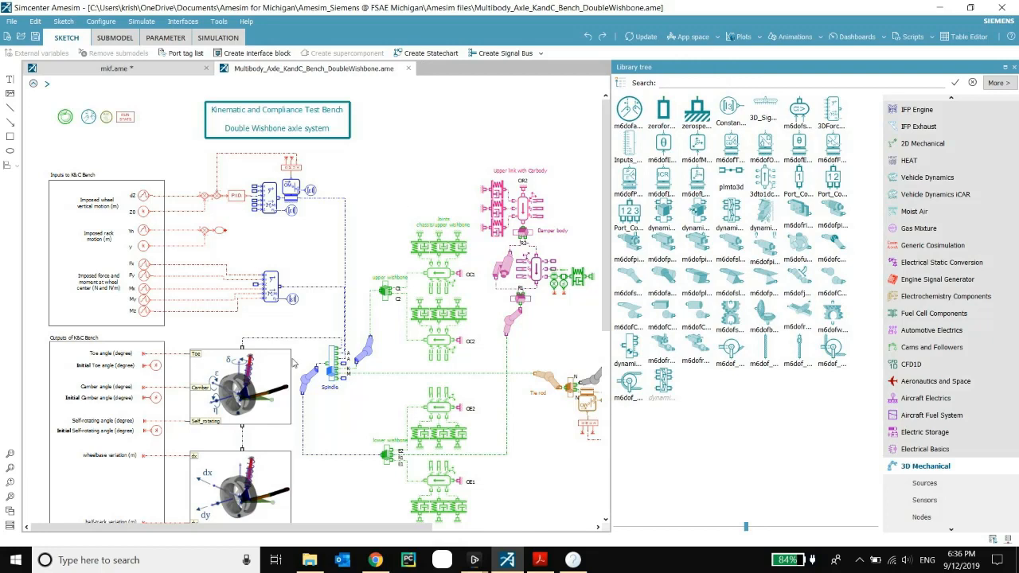
pyautogui.moveTo(390, 365)
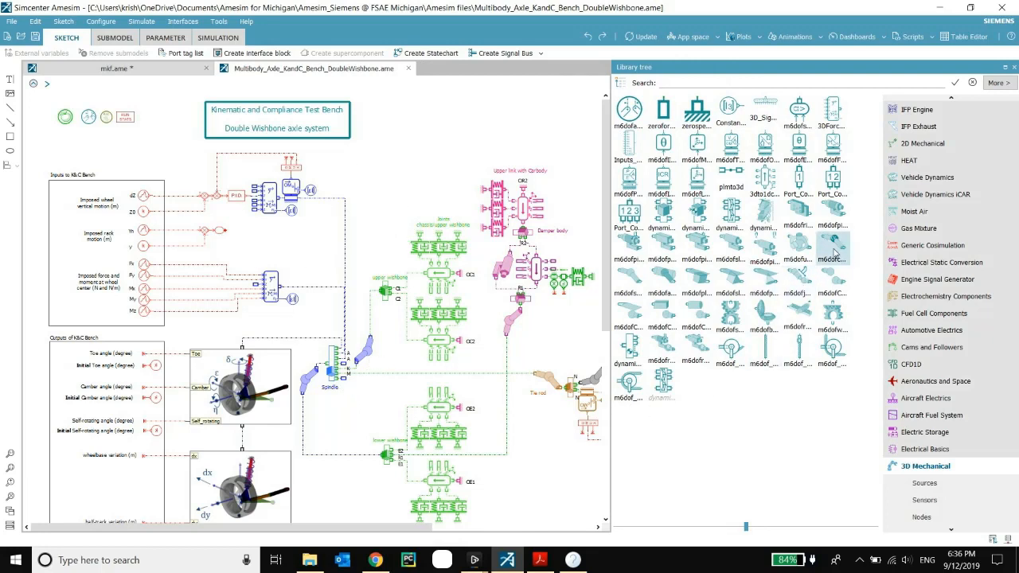
pyautogui.moveTo(847, 253)
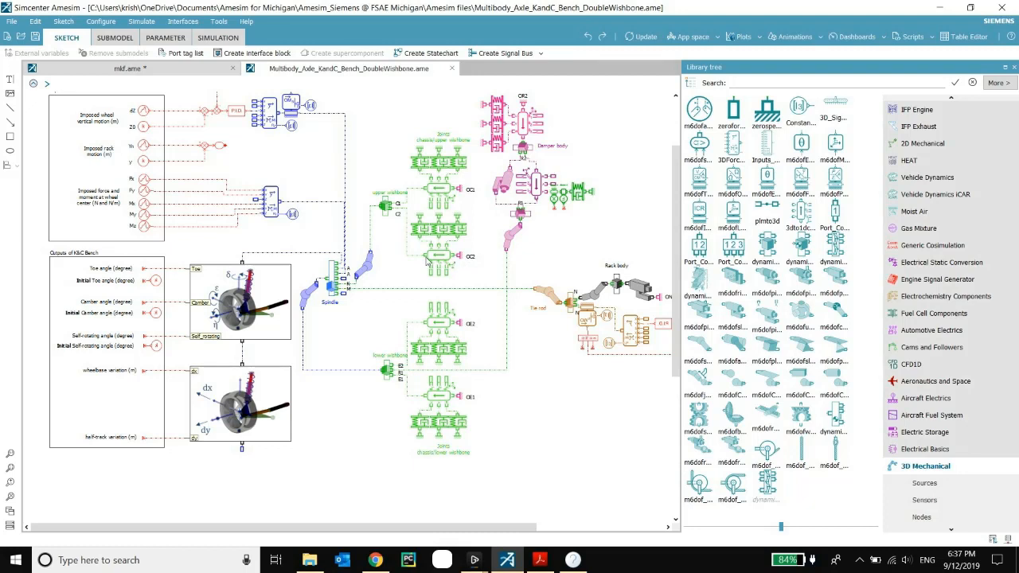
pyautogui.moveTo(440, 201)
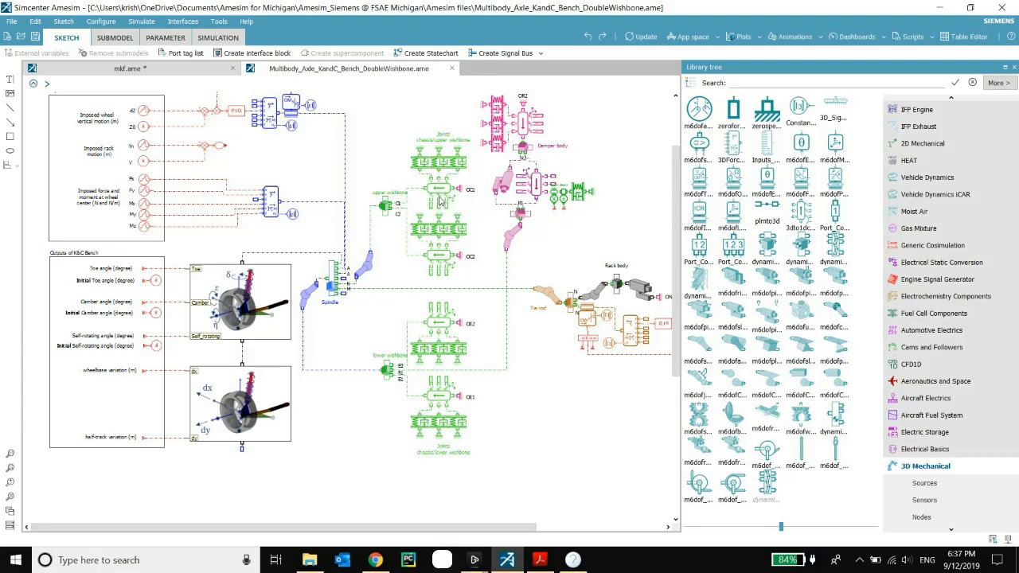
pyautogui.moveTo(371, 277)
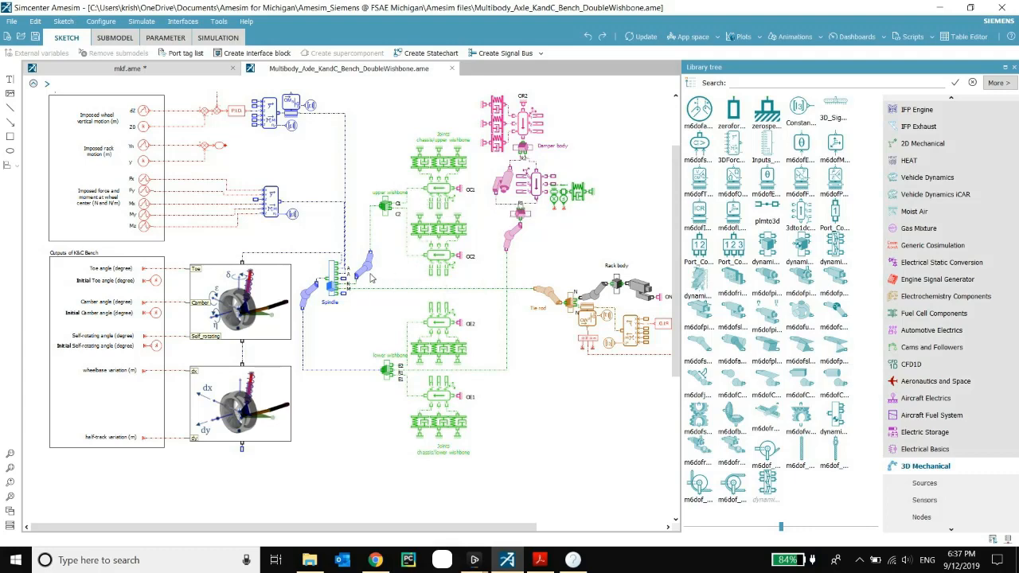
pyautogui.scroll(3)
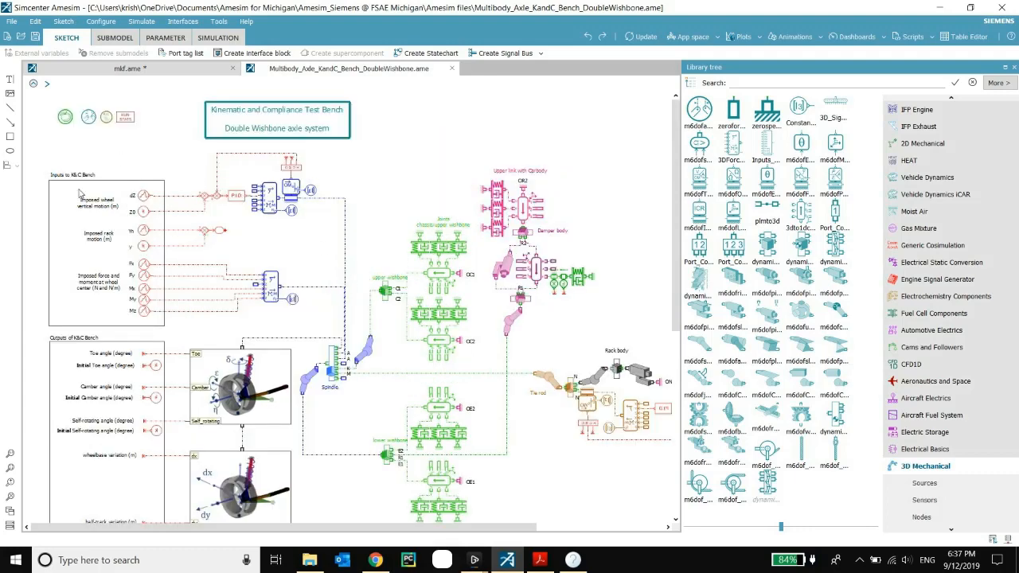
pyautogui.moveTo(353, 188)
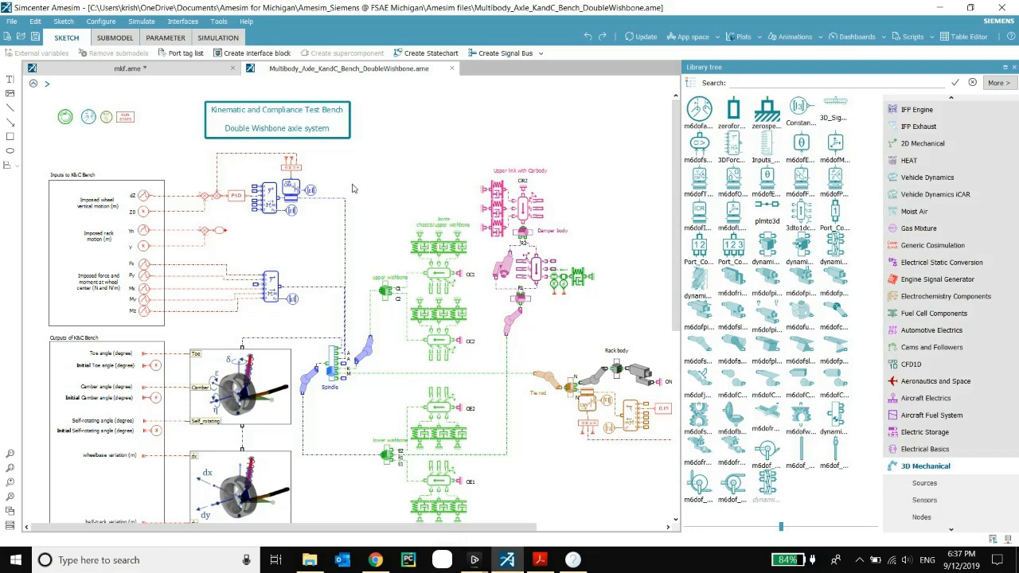
pyautogui.moveTo(268, 209)
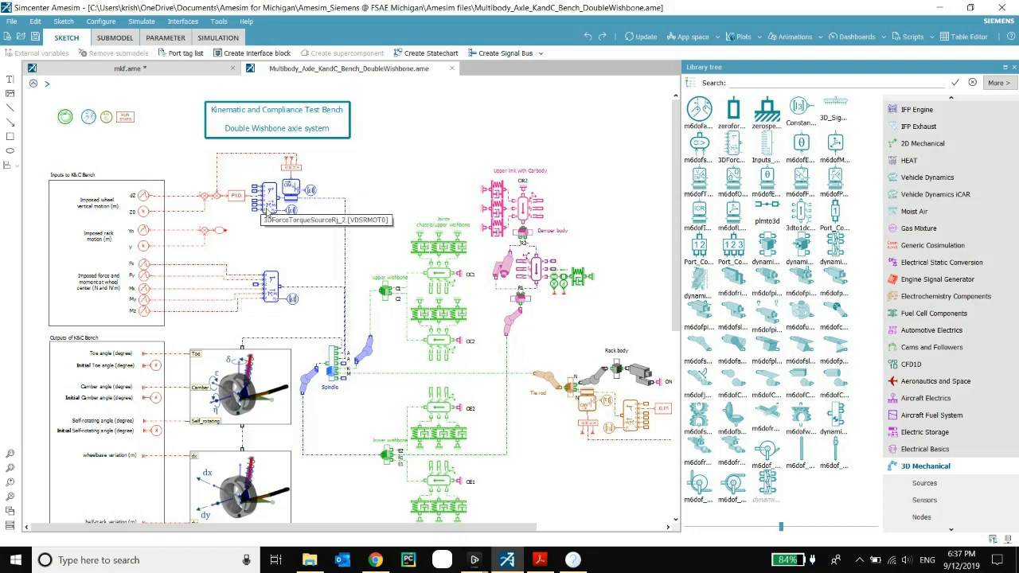
pyautogui.moveTo(283, 269)
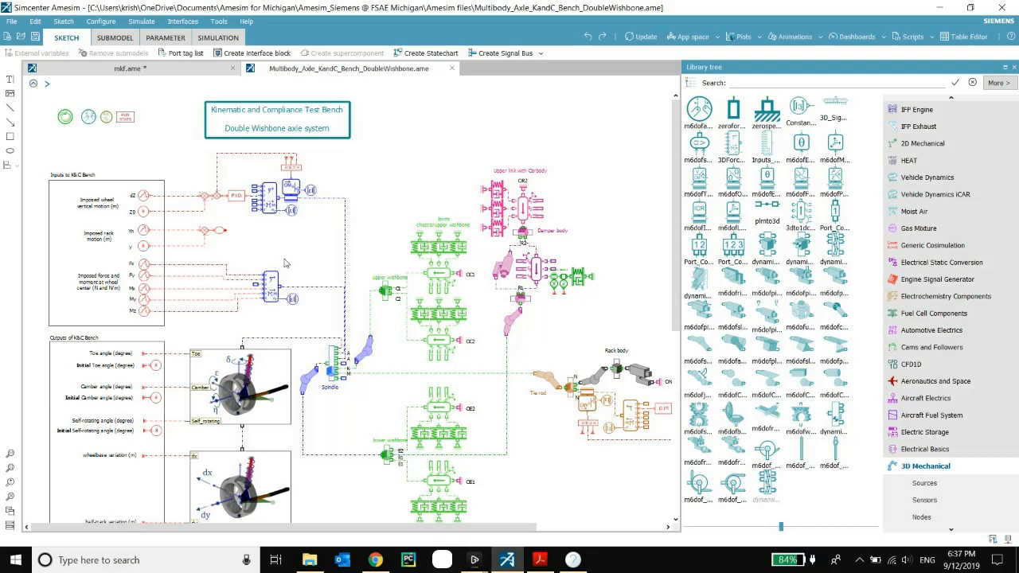
pyautogui.moveTo(169, 288)
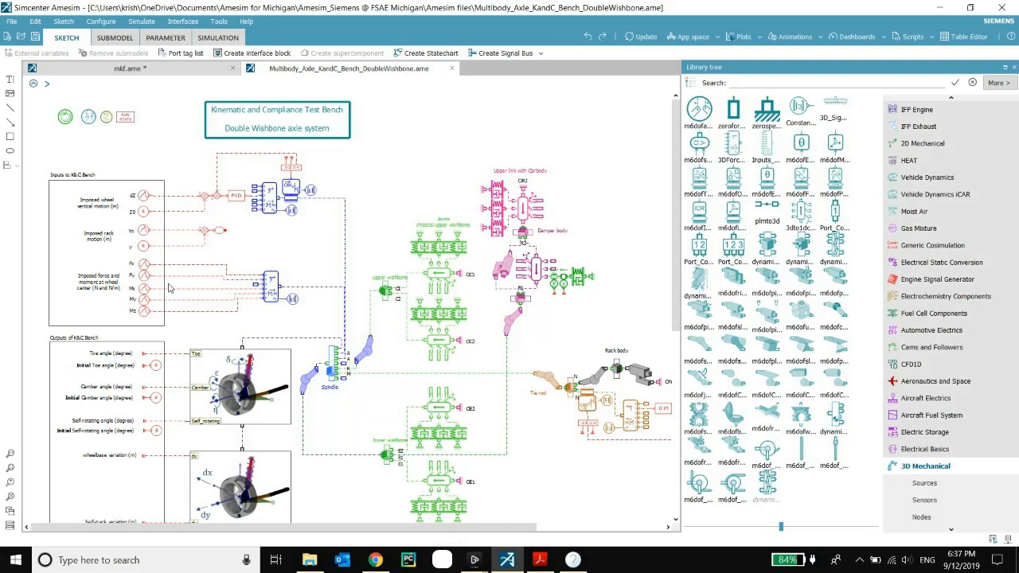
pyautogui.moveTo(218, 277)
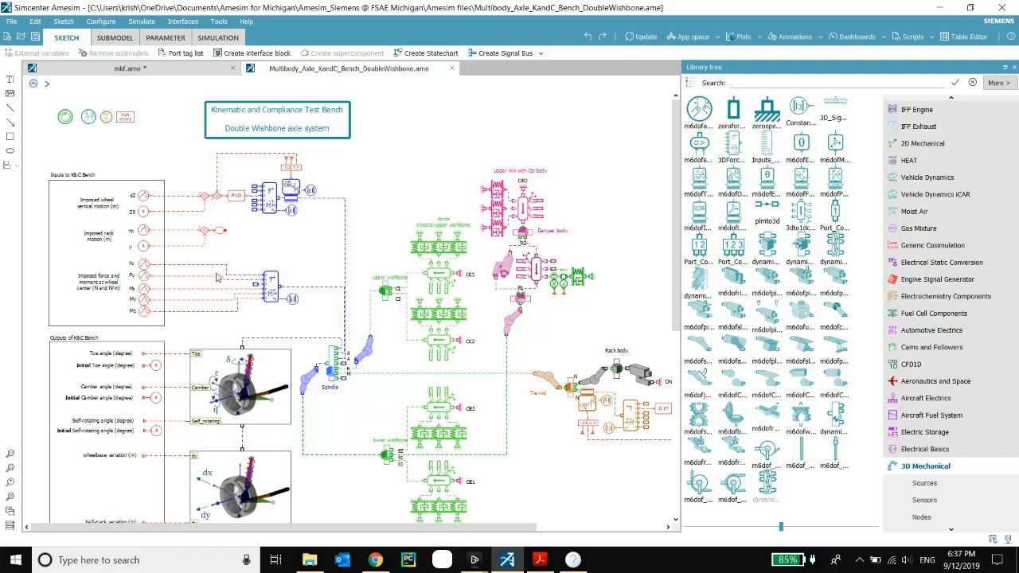
pyautogui.moveTo(248, 271)
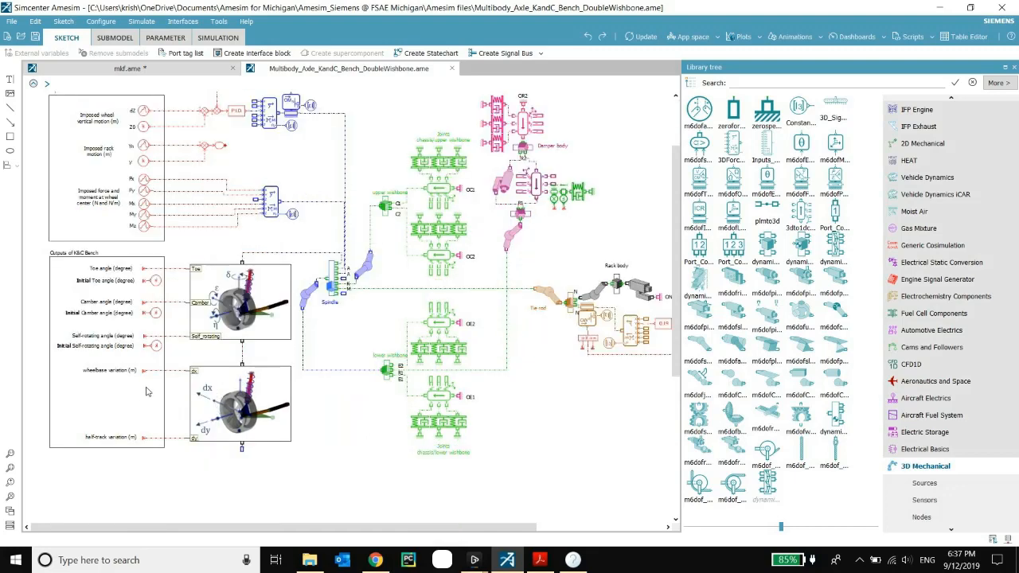
pyautogui.moveTo(221, 341)
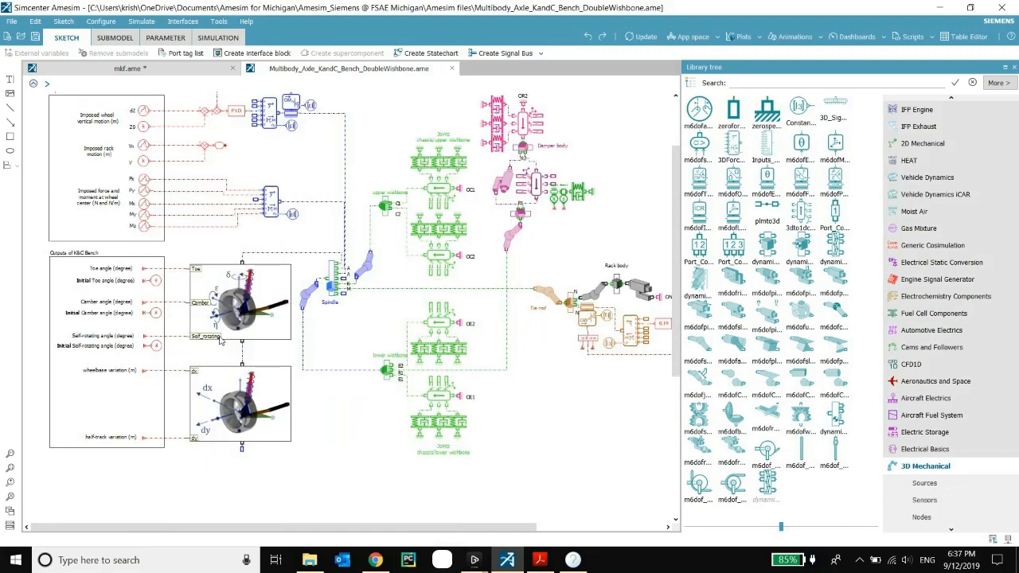
pyautogui.moveTo(208, 411)
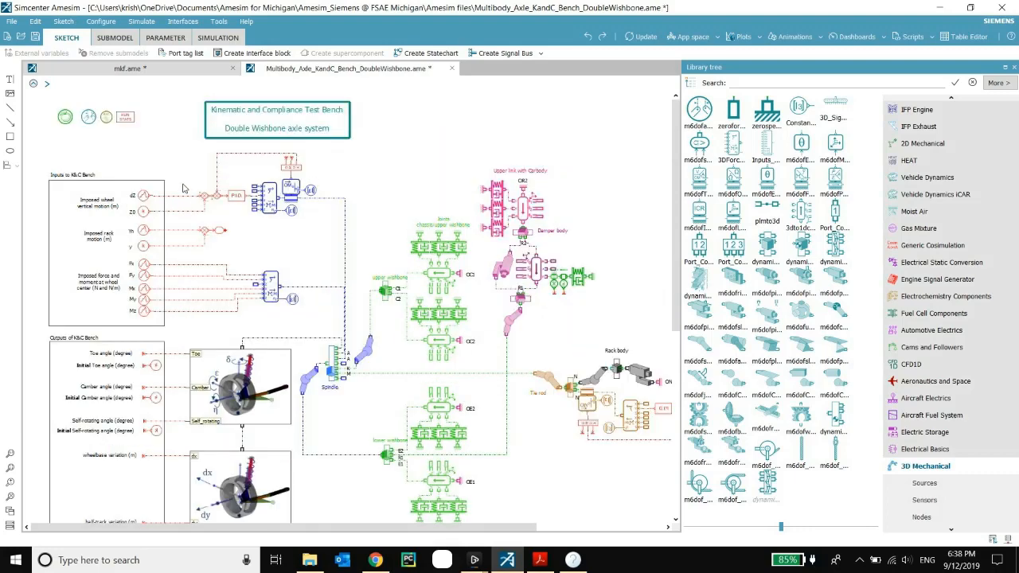
pyautogui.moveTo(167, 177)
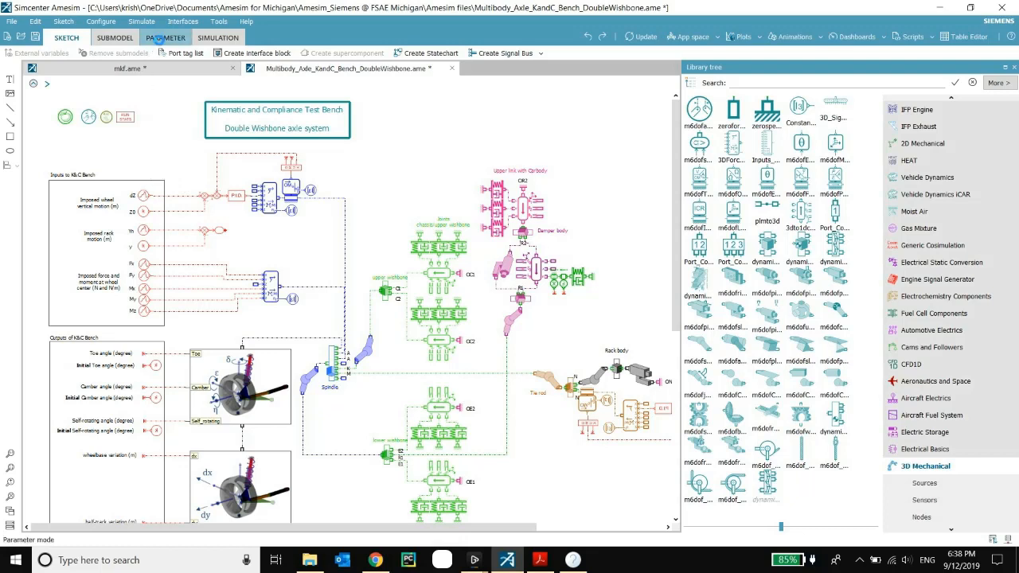
# Enter Parameter mode and show a dynamic_3Dbody component's parameters and variables.
pyautogui.click(166, 38)
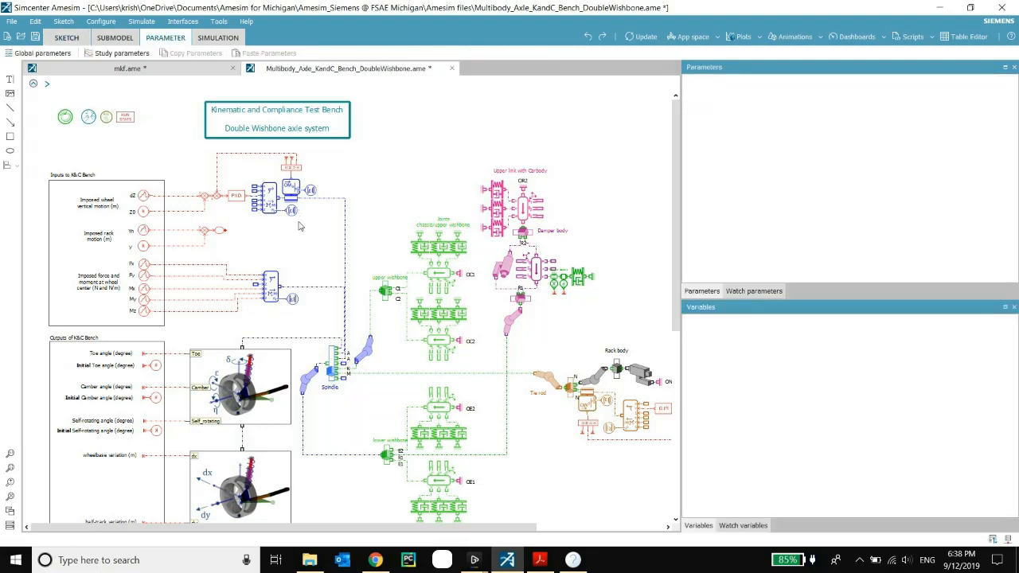
pyautogui.moveTo(320, 213)
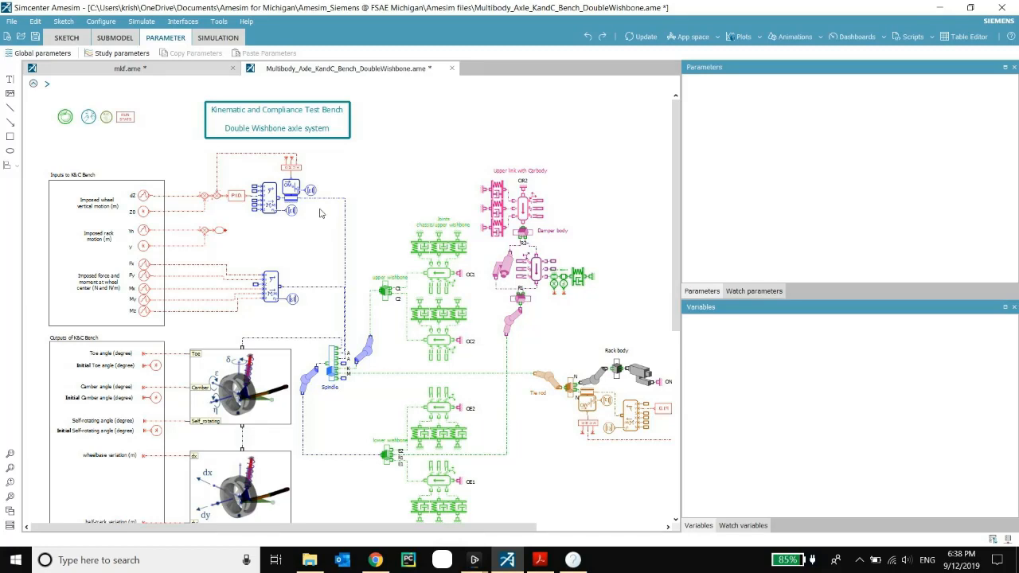
pyautogui.moveTo(376, 363)
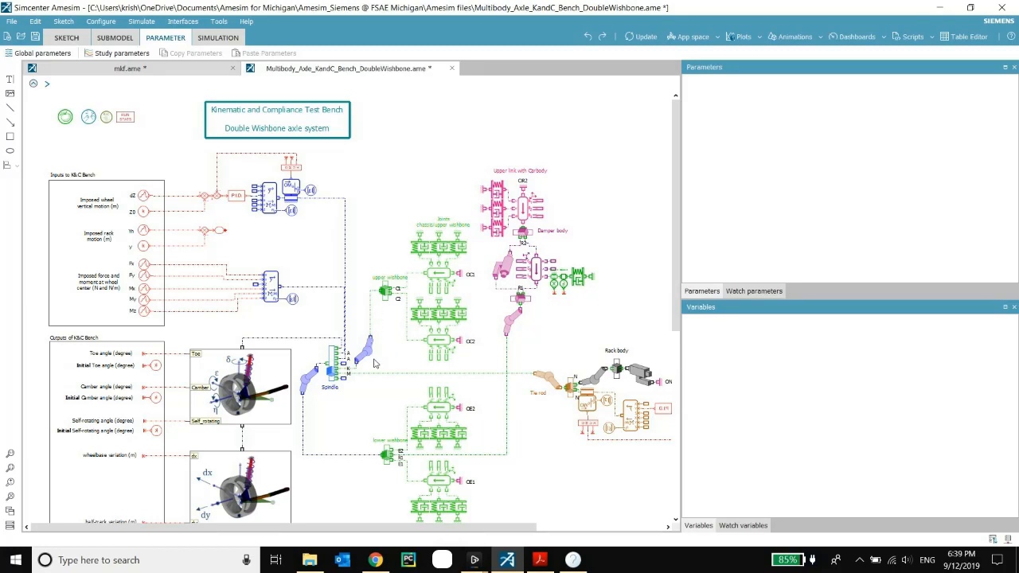
pyautogui.moveTo(333, 359)
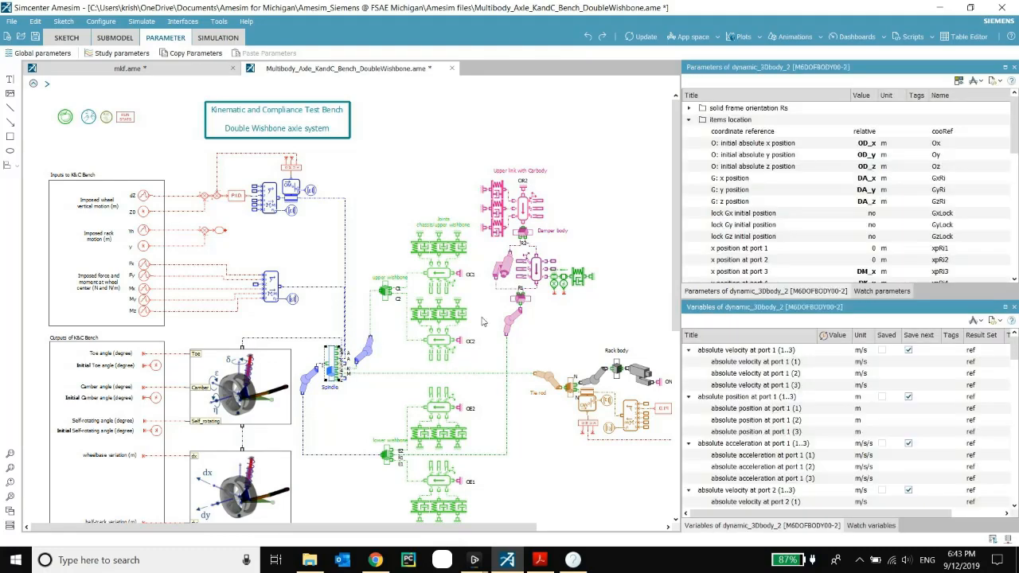
pyautogui.moveTo(389, 459)
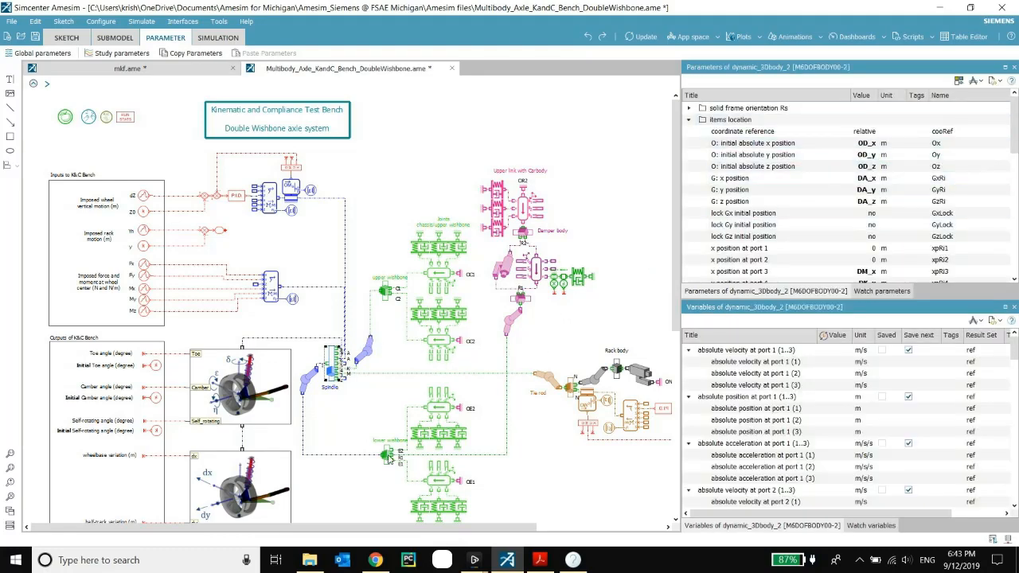
pyautogui.click(388, 456)
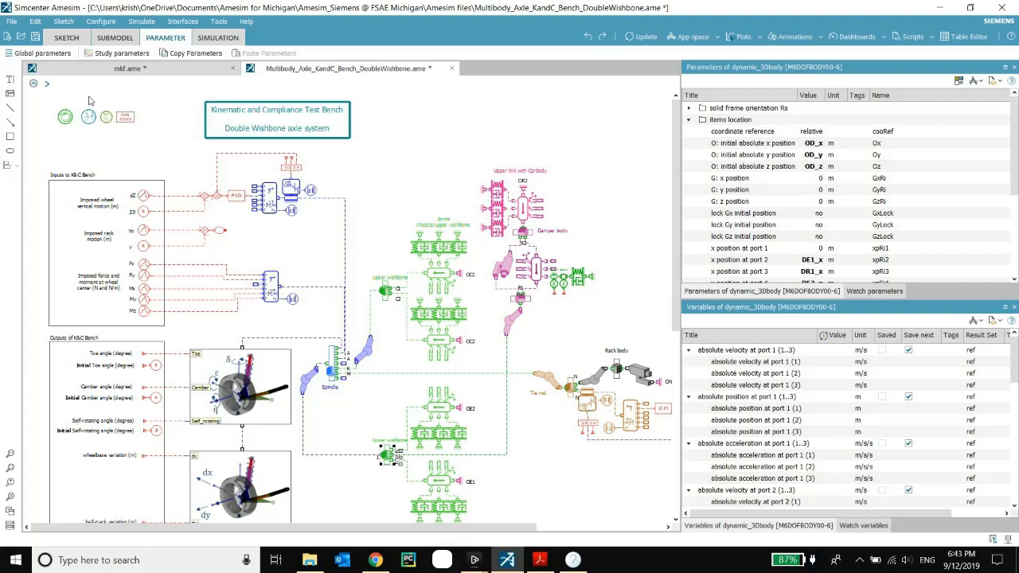
pyautogui.click(45, 52)
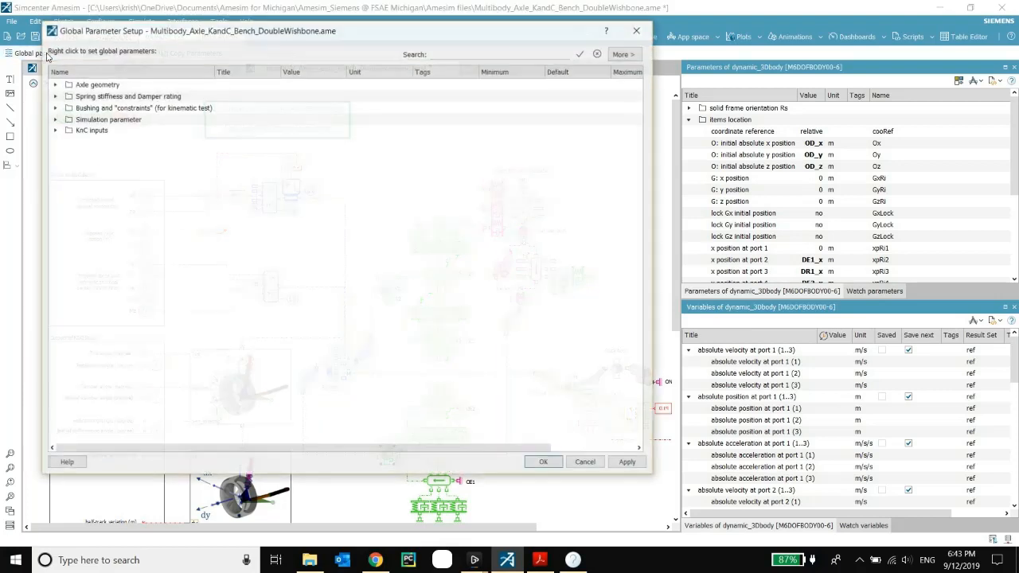
pyautogui.click(57, 84)
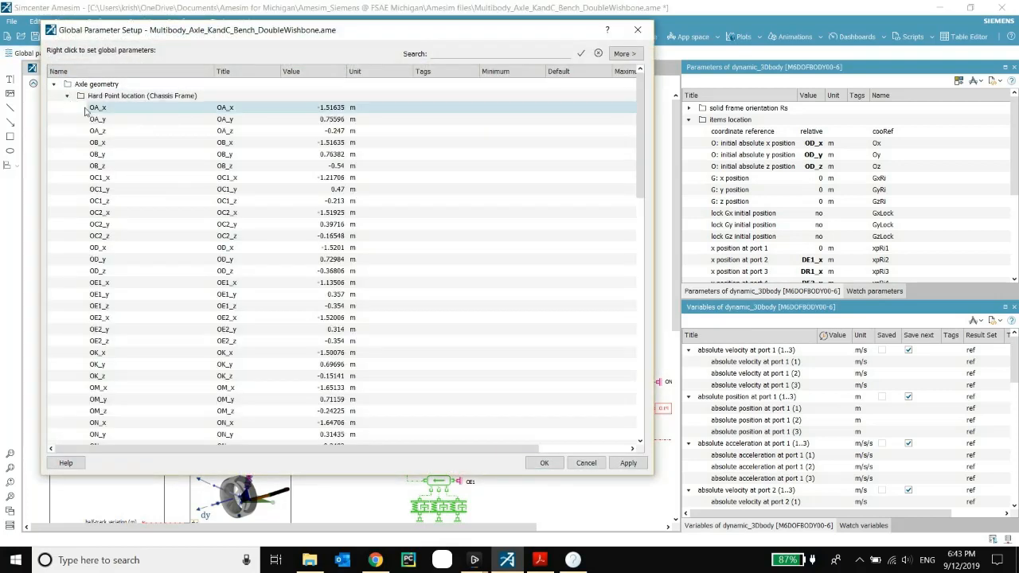
pyautogui.moveTo(332, 108)
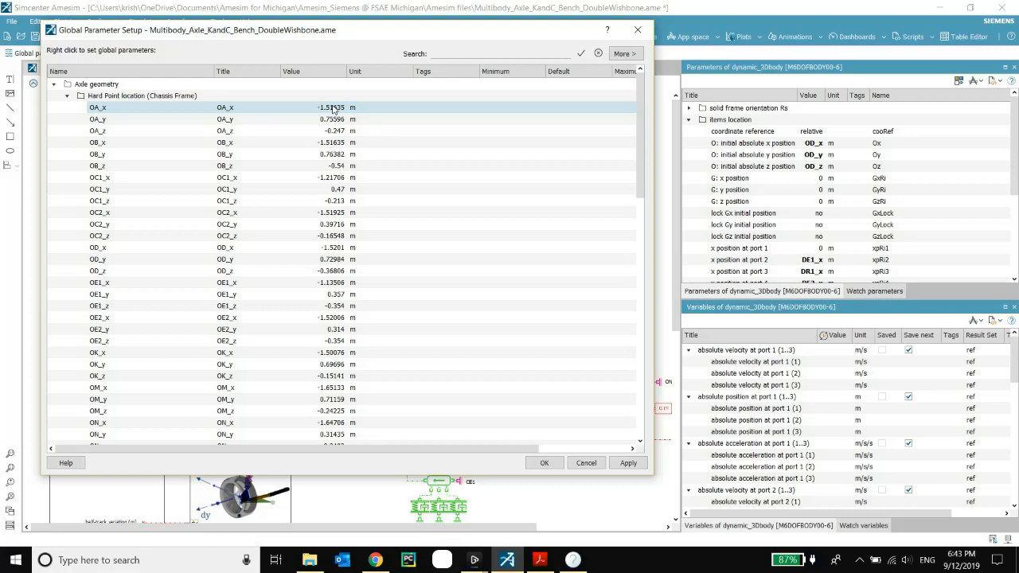
pyautogui.click(627, 462)
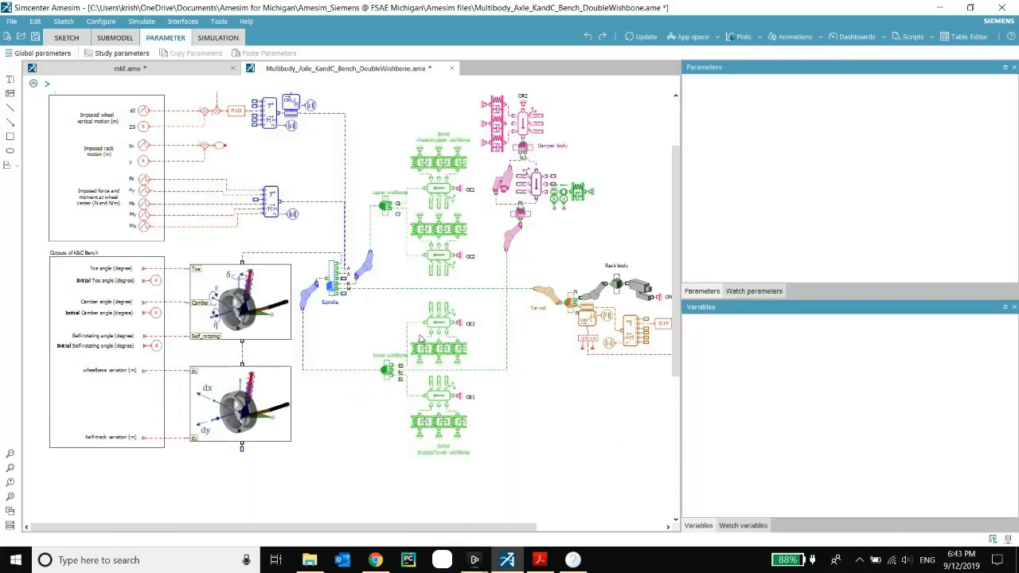
# Inspect two 3D bodies' initial position parameters, then bring up Global Parameter Setup.
pyautogui.click(331, 279)
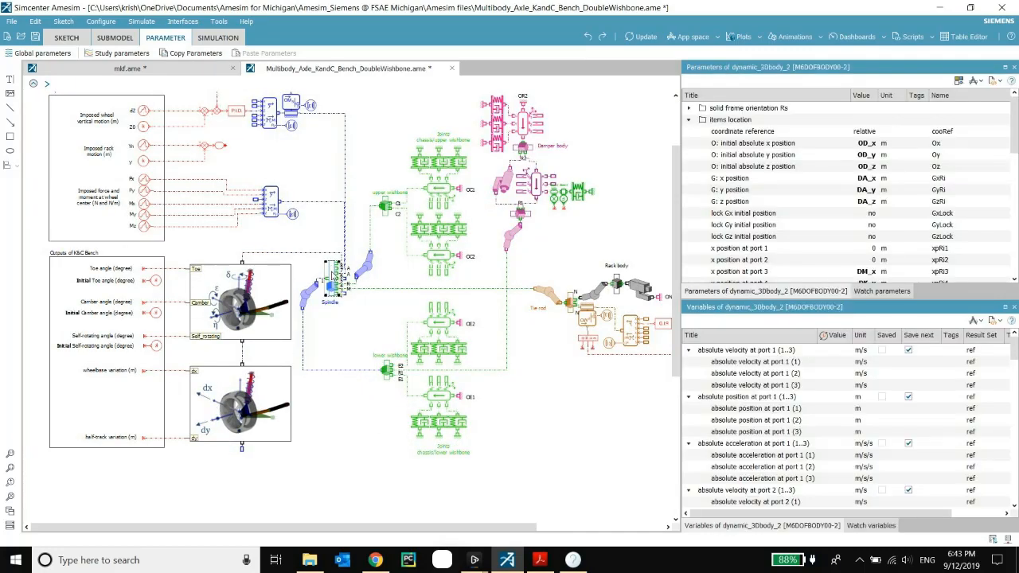
pyautogui.click(752, 143)
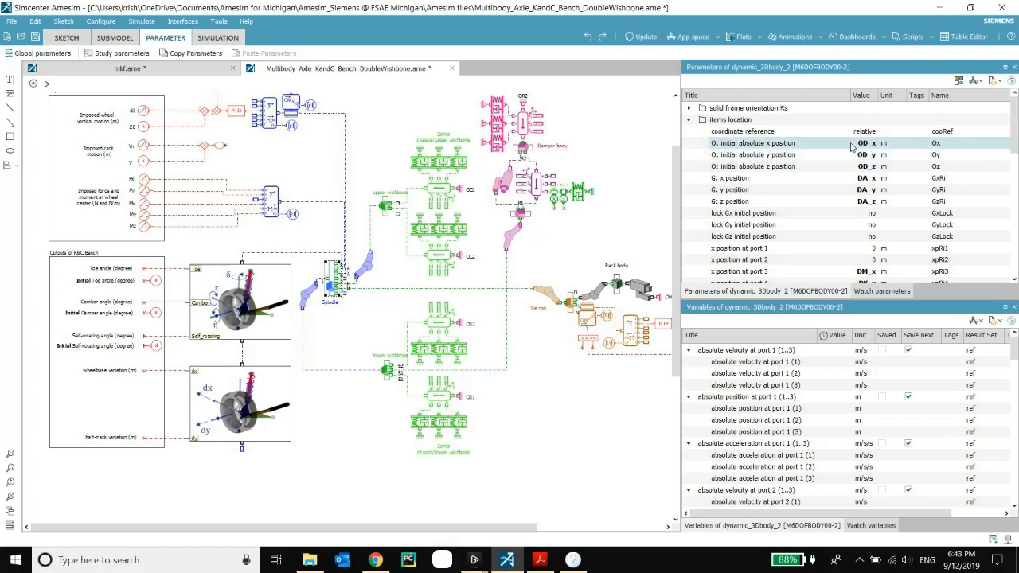
pyautogui.click(751, 152)
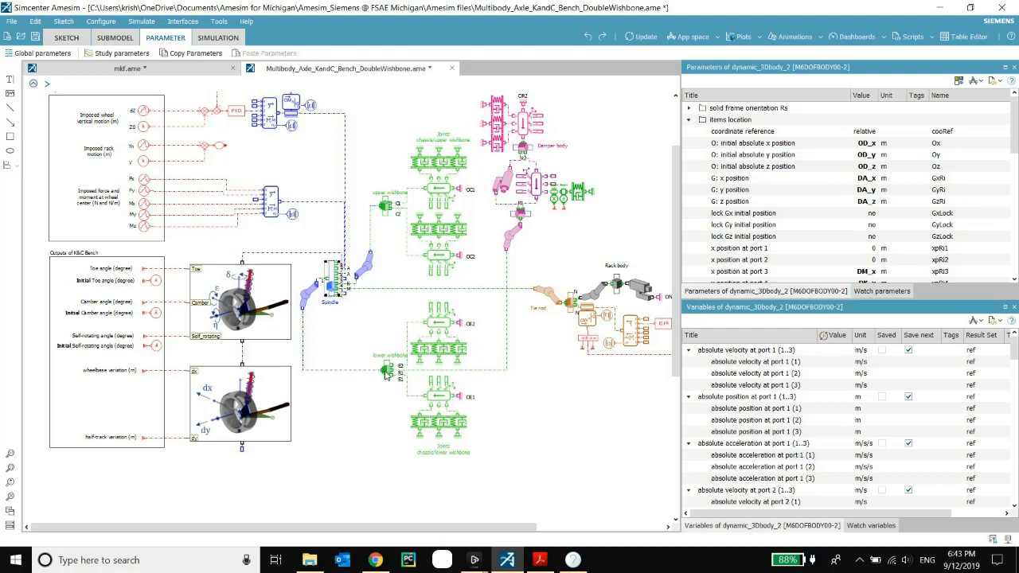
pyautogui.click(385, 370)
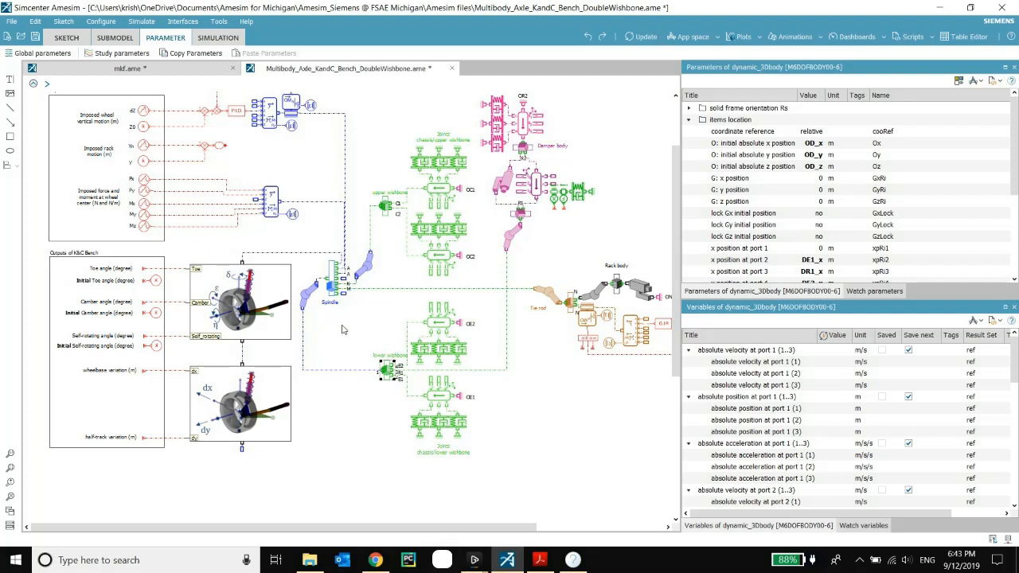
pyautogui.moveTo(333, 274)
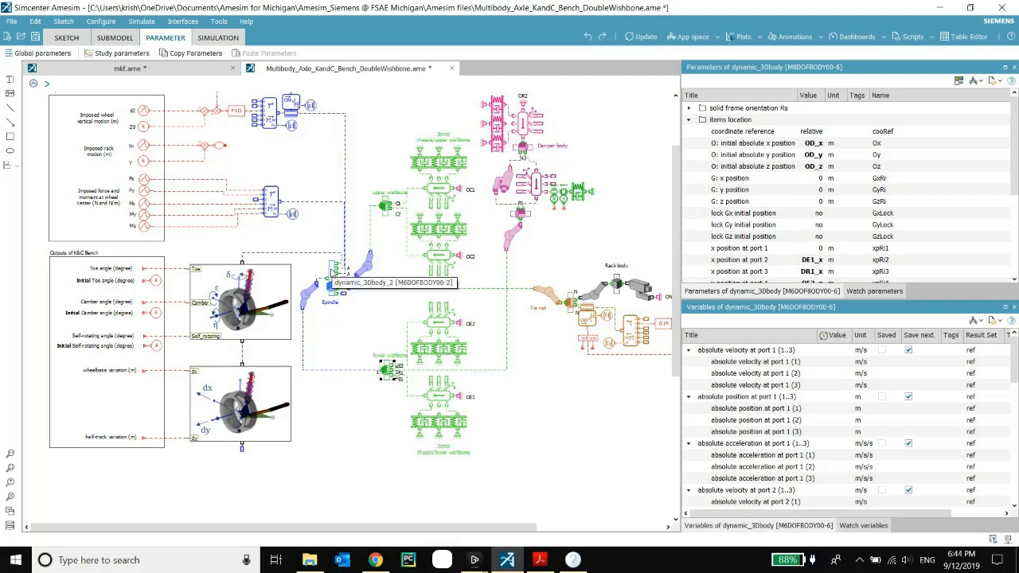
pyautogui.moveTo(347, 327)
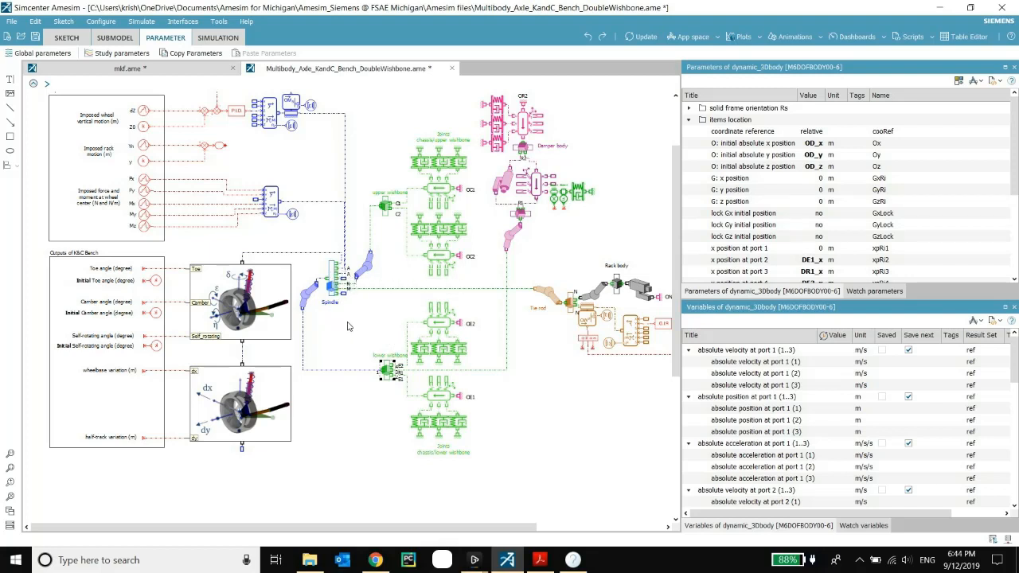
pyautogui.moveTo(360, 338)
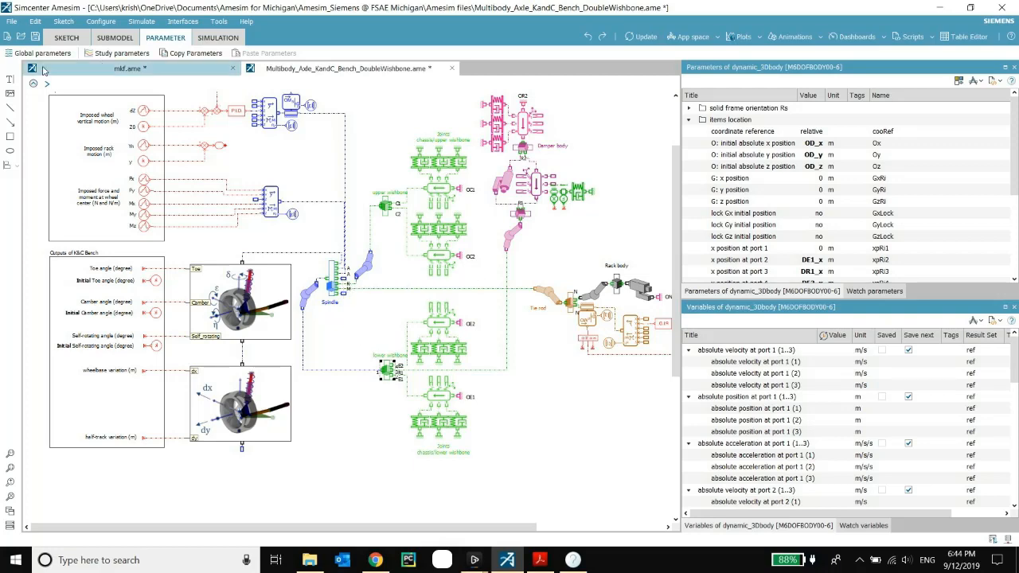
pyautogui.click(42, 52)
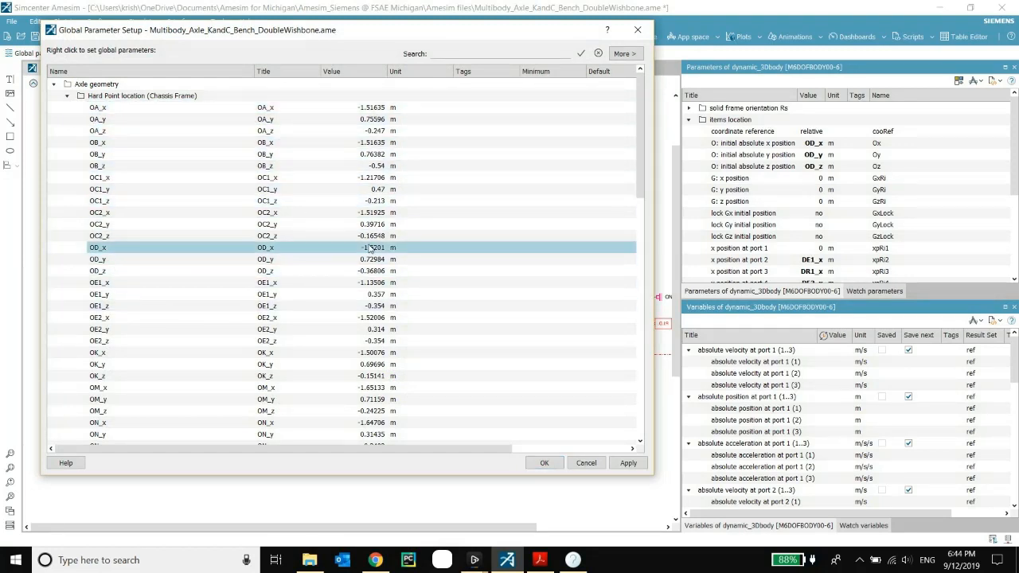
# Examine the OD_x hard-point value, scroll the toe/camber and damper rod groups, and close the setup.
pyautogui.doubleClick(354, 247)
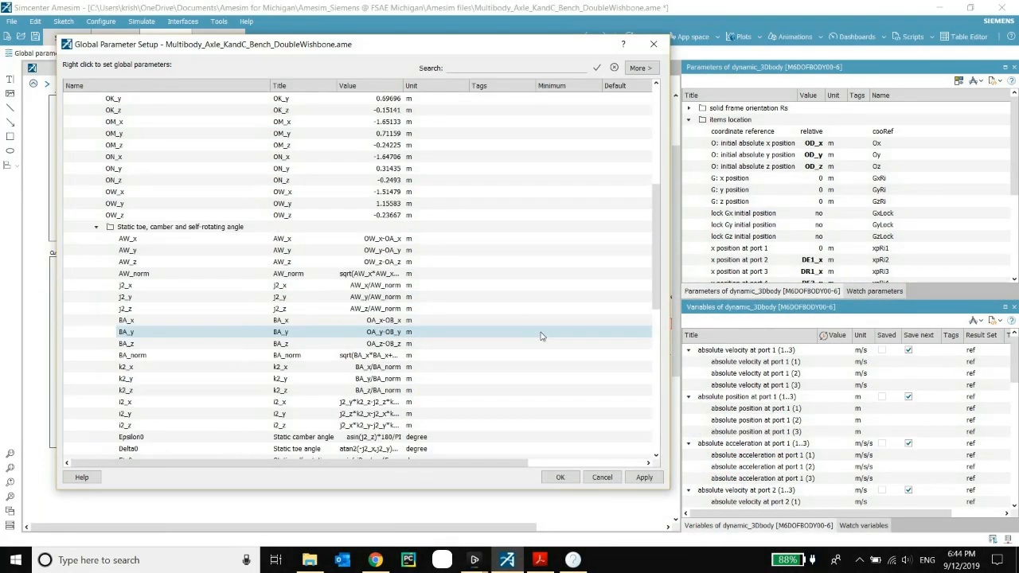
pyautogui.scroll(3)
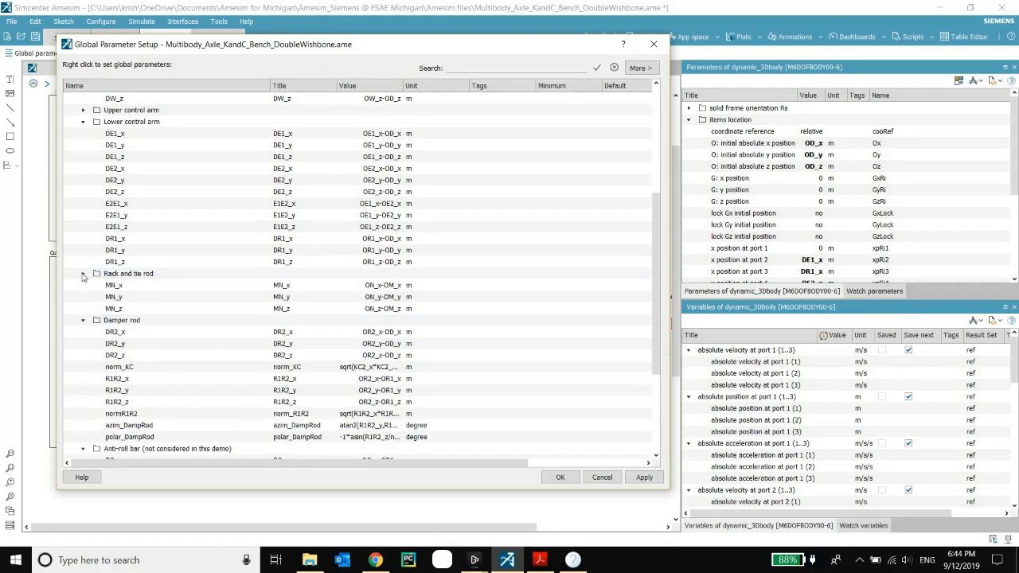
pyautogui.scroll(-3)
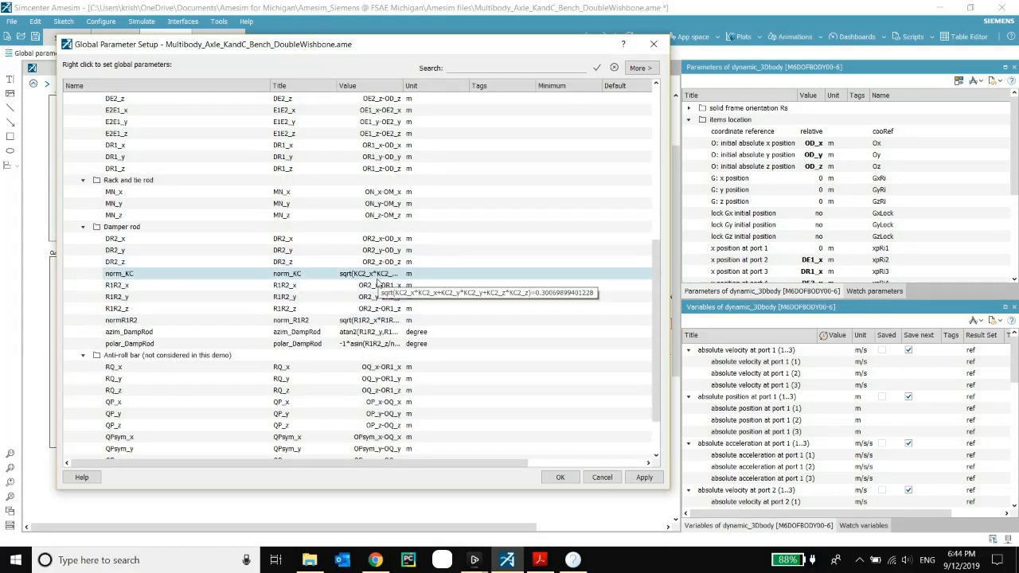
pyautogui.click(114, 298)
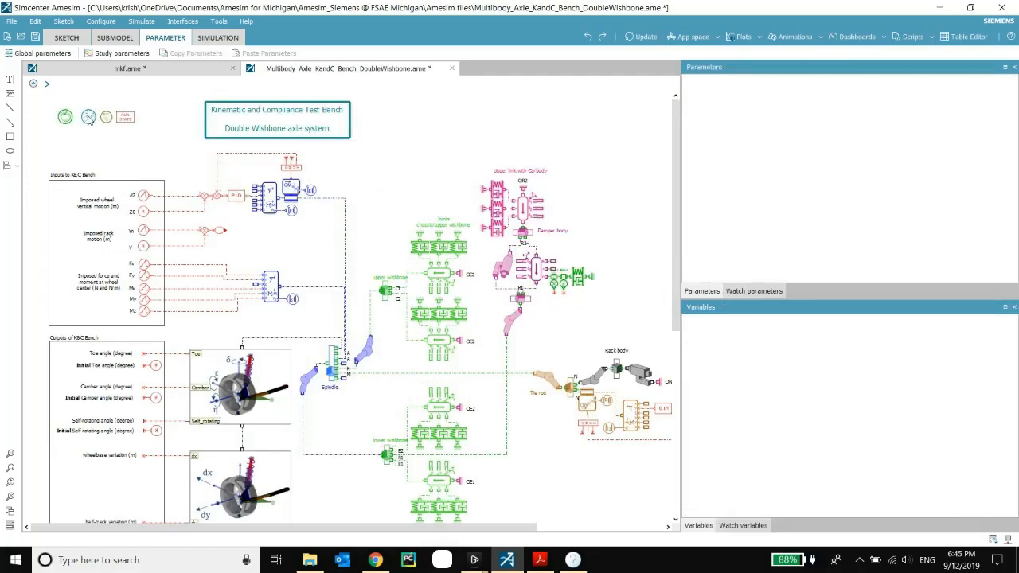
pyautogui.moveTo(89, 117)
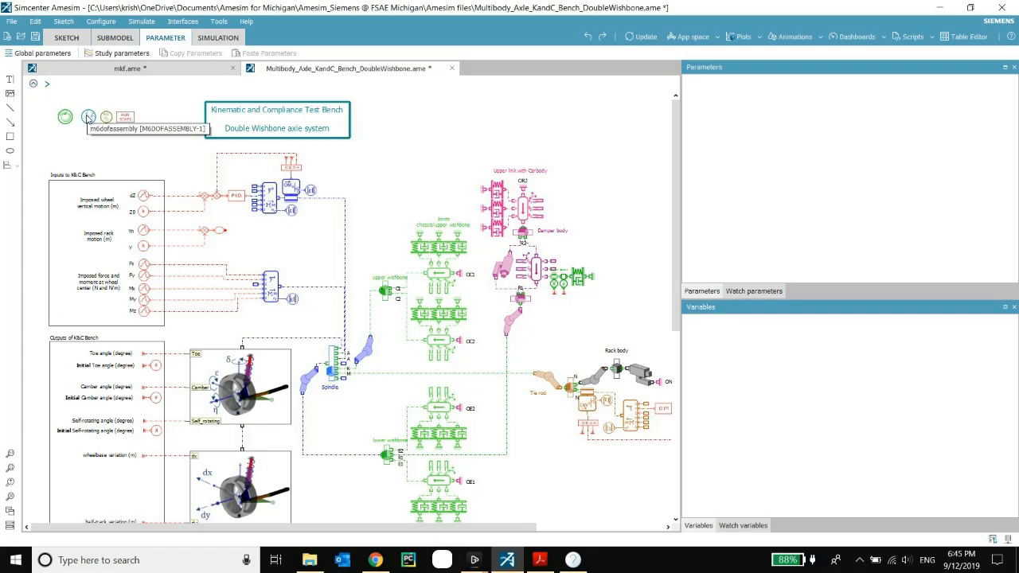
pyautogui.click(89, 117)
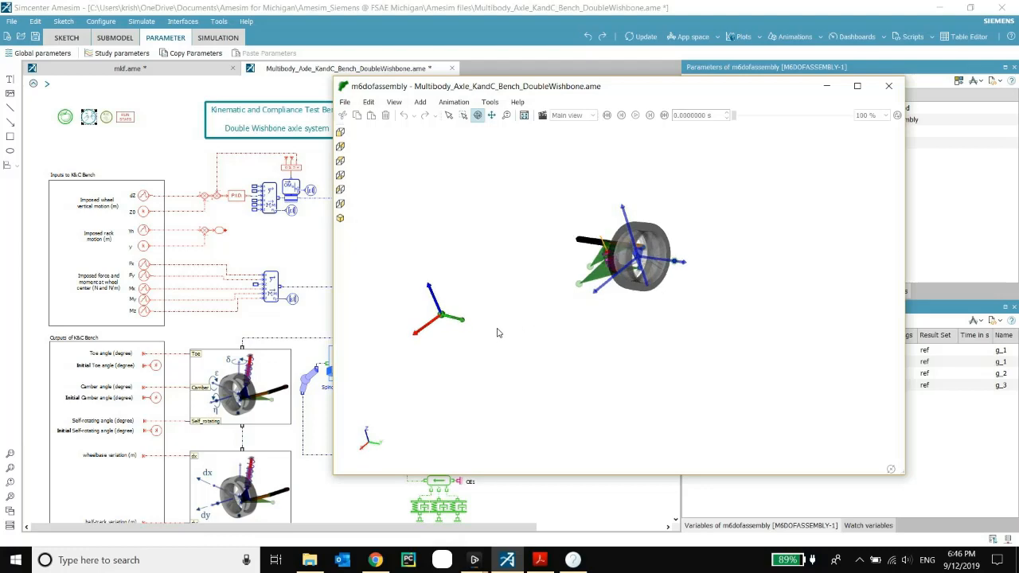
pyautogui.click(888, 86)
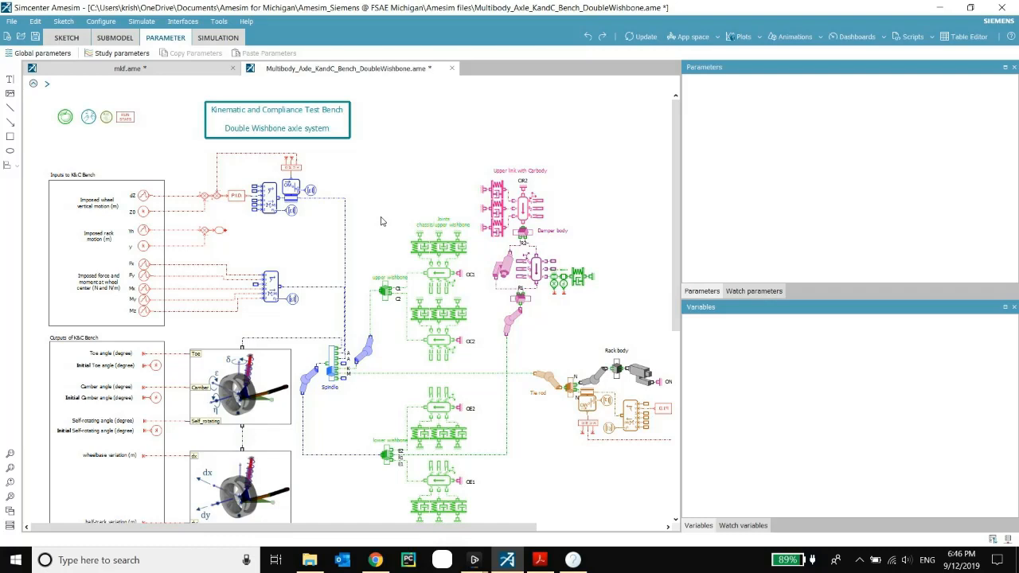
pyautogui.moveTo(459, 216)
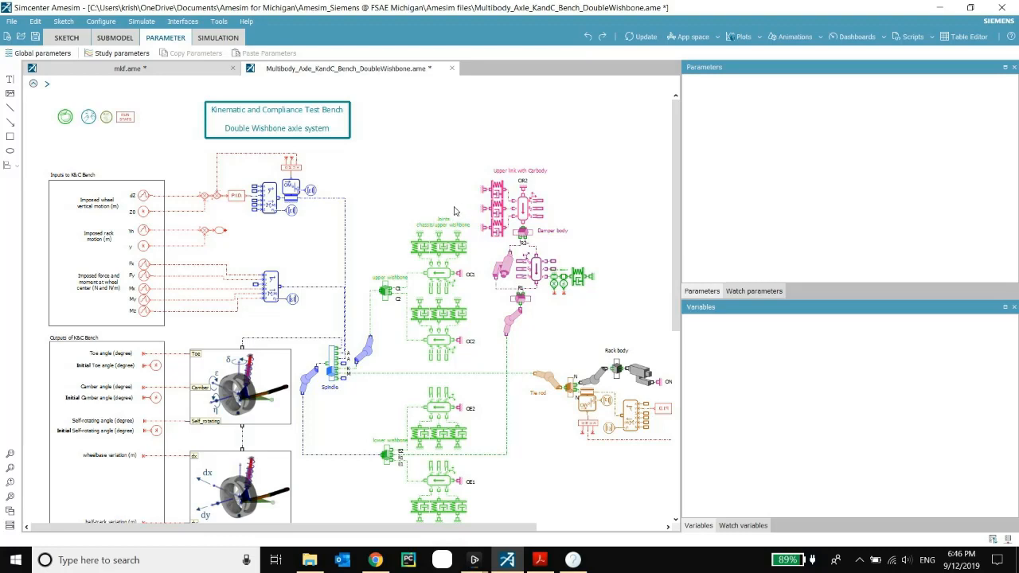
pyautogui.moveTo(475, 213)
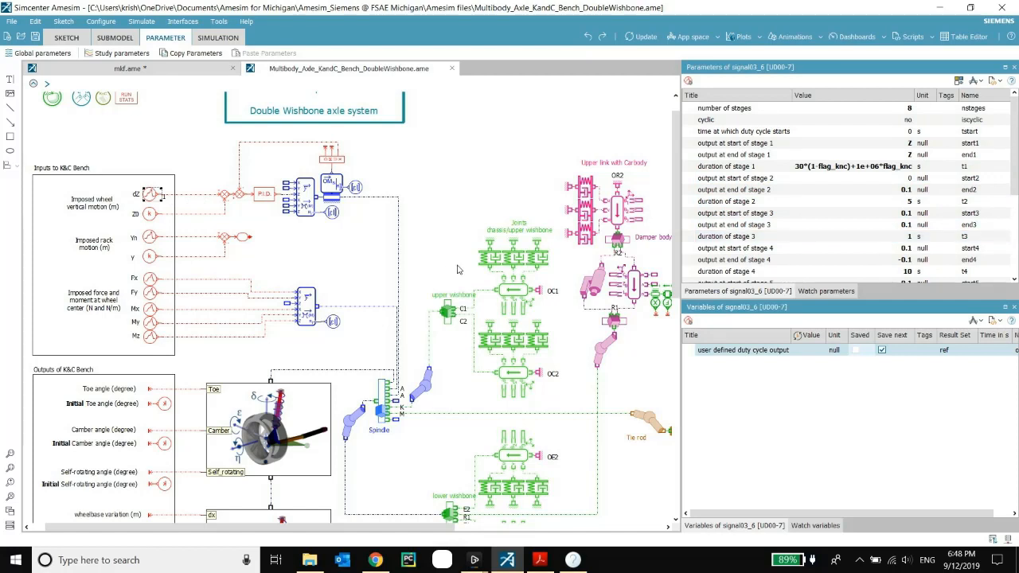
pyautogui.moveTo(379, 264)
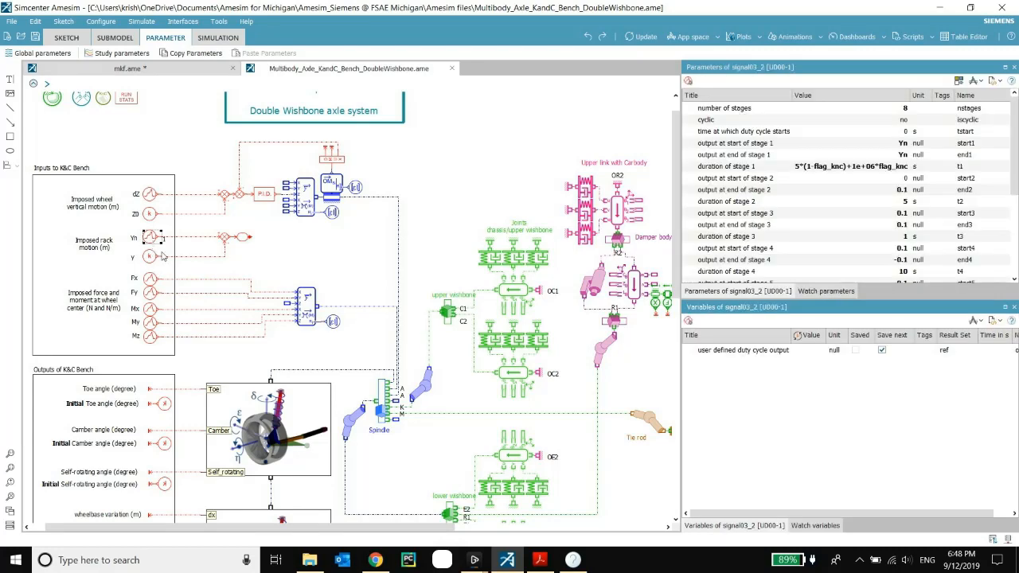
# Scroll the signal03_2 stage parameters, then deselect it to empty the parameter listing.
pyautogui.scroll(-3)
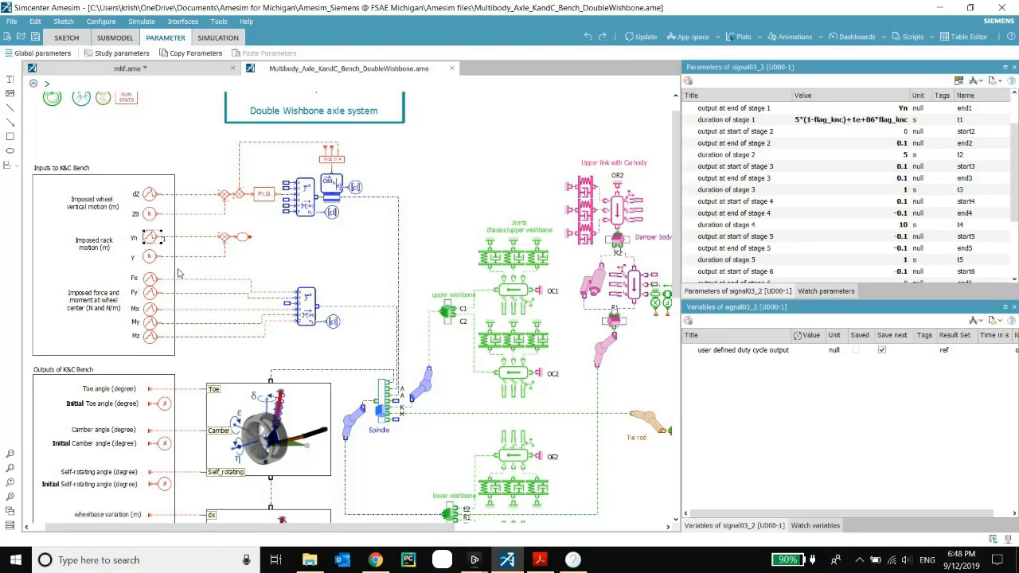
pyautogui.click(157, 280)
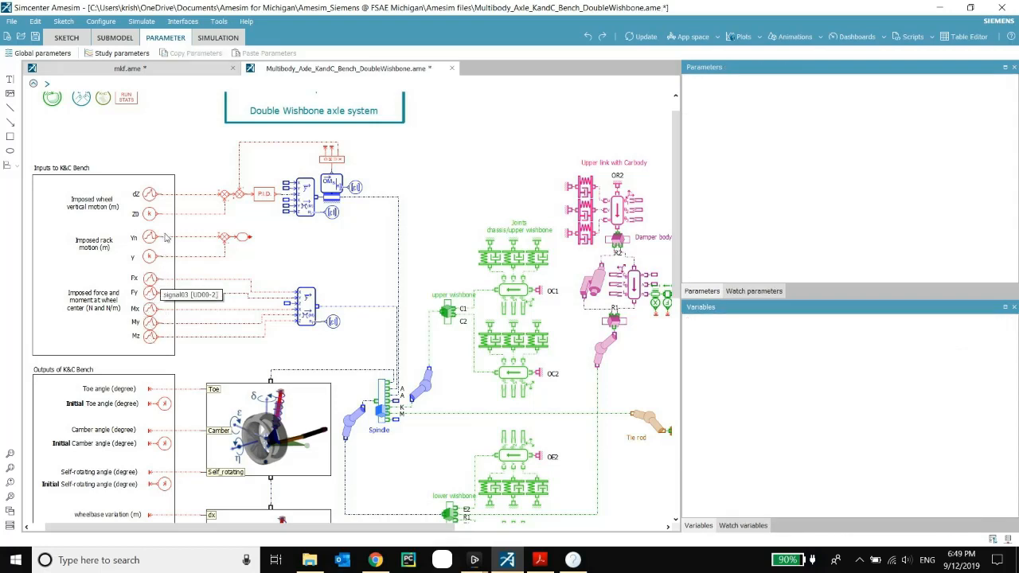
pyautogui.moveTo(172, 204)
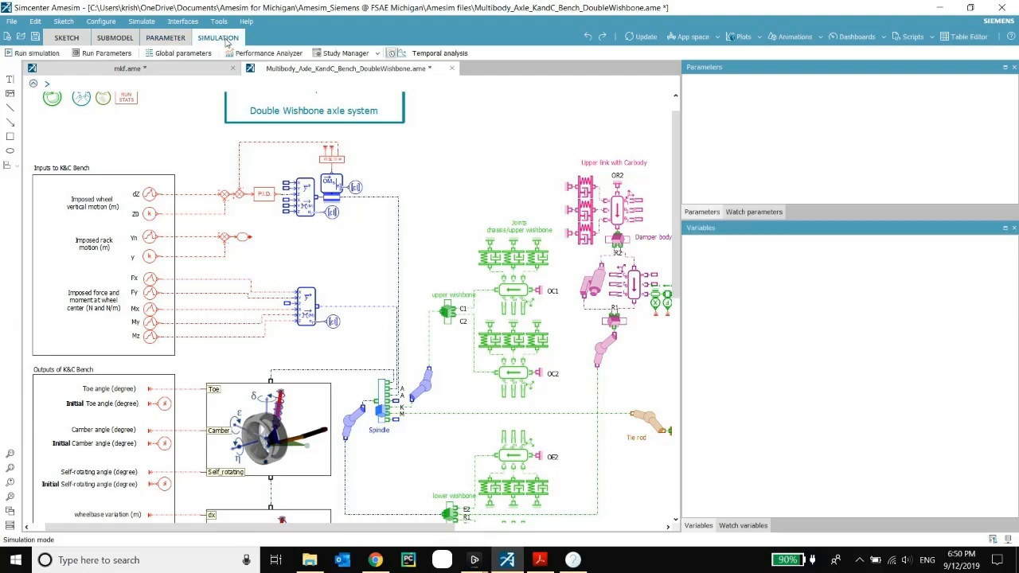
pyautogui.moveTo(179, 52)
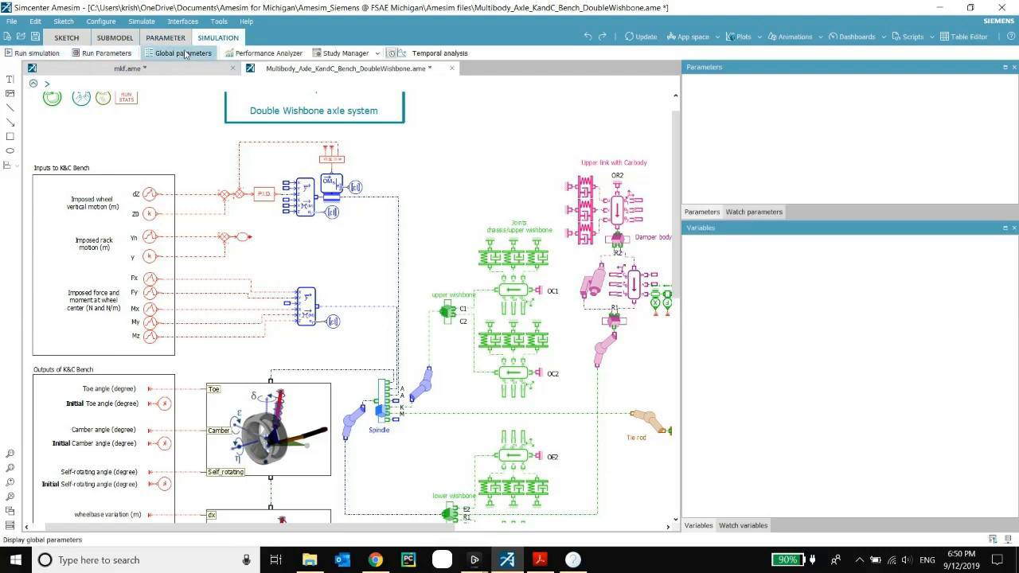
# Bring up Run Parameters showing 60 s final time and 0.02 s print interval.
pyautogui.click(102, 53)
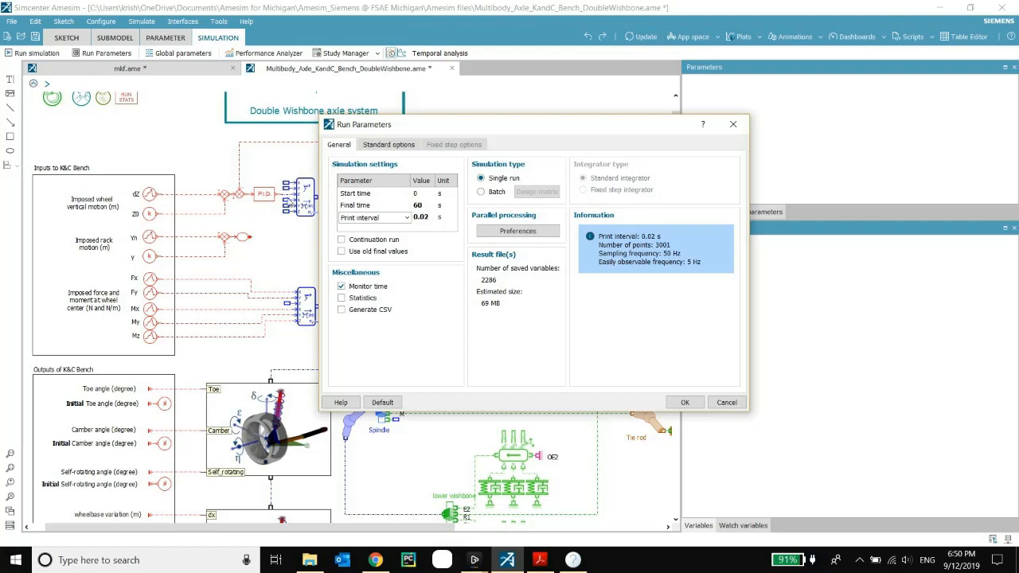
pyautogui.moveTo(395, 204)
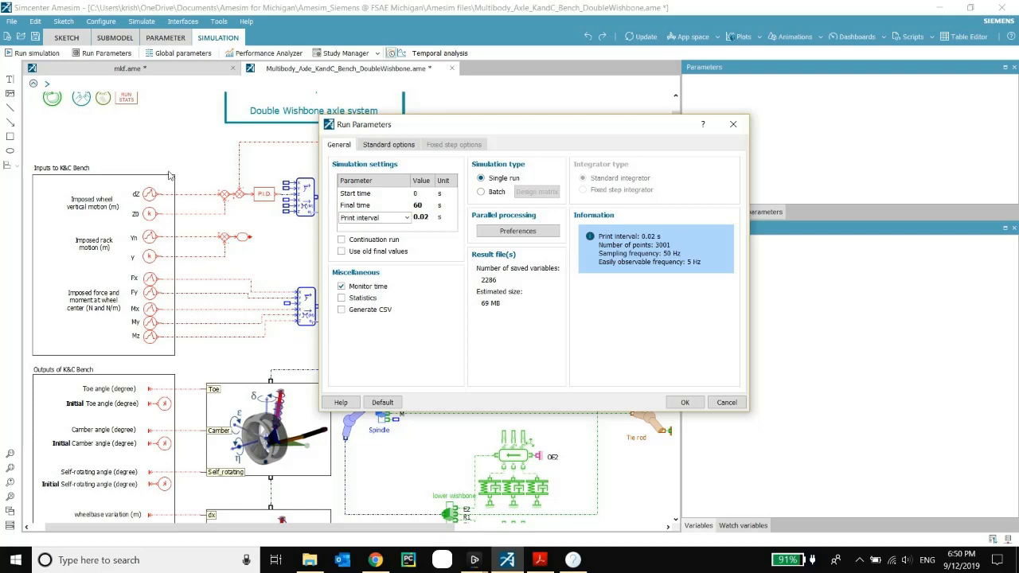
pyautogui.moveTo(162, 356)
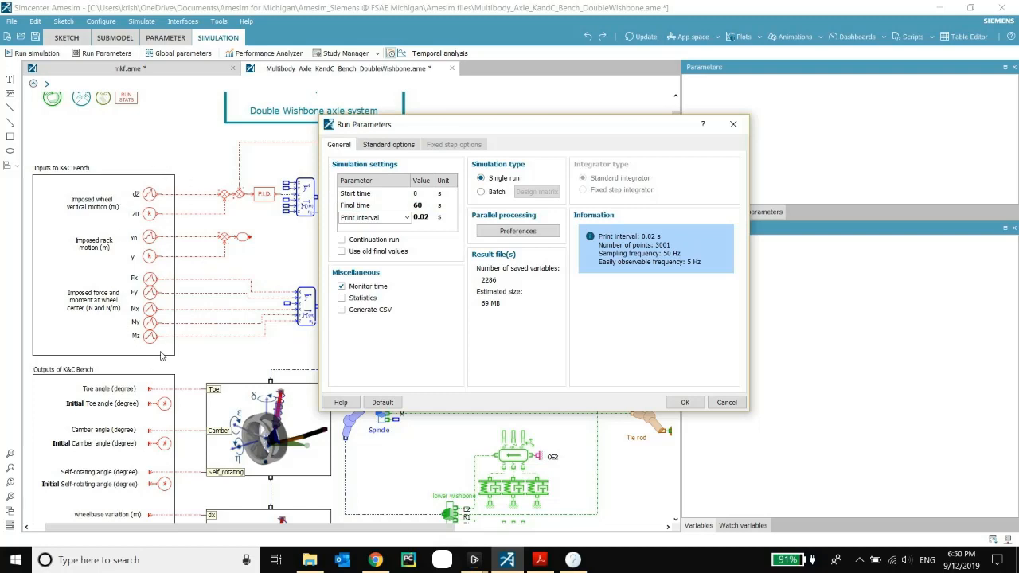
pyautogui.moveTo(418, 205)
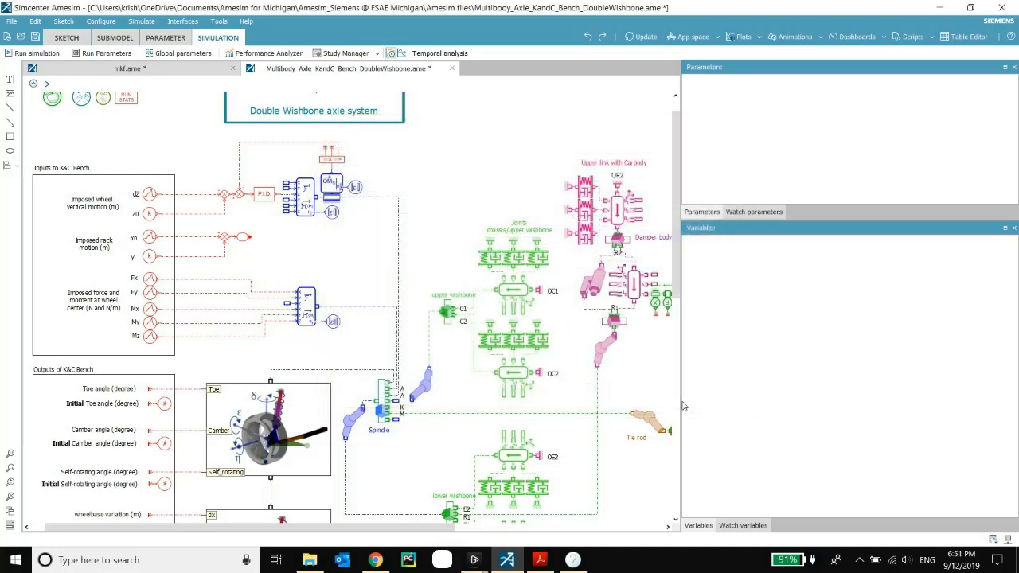
pyautogui.moveTo(35, 53)
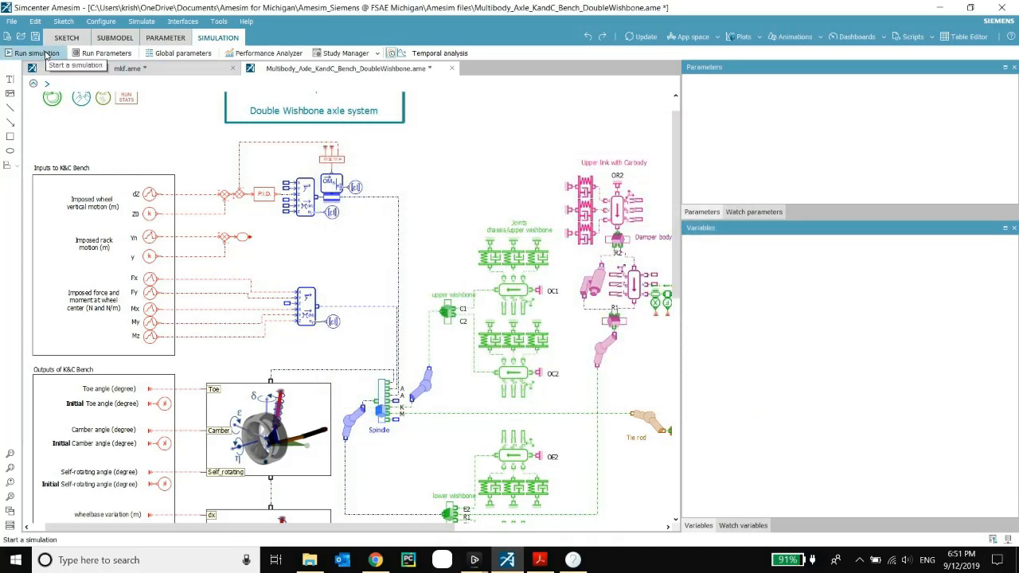
# Run the 60 s simulation to 100% and dismiss the finished run monitor.
pyautogui.click(33, 53)
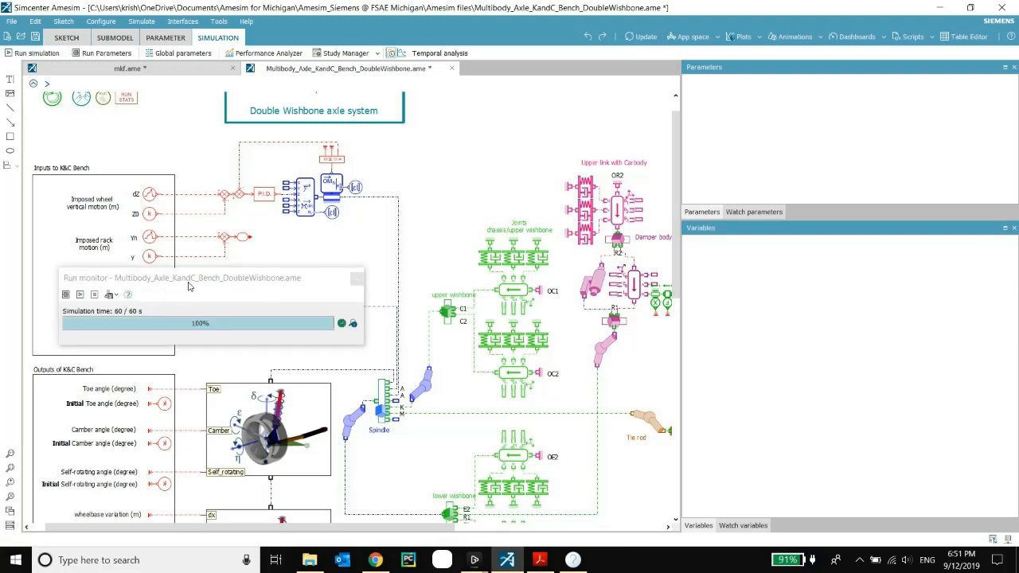
pyautogui.click(357, 277)
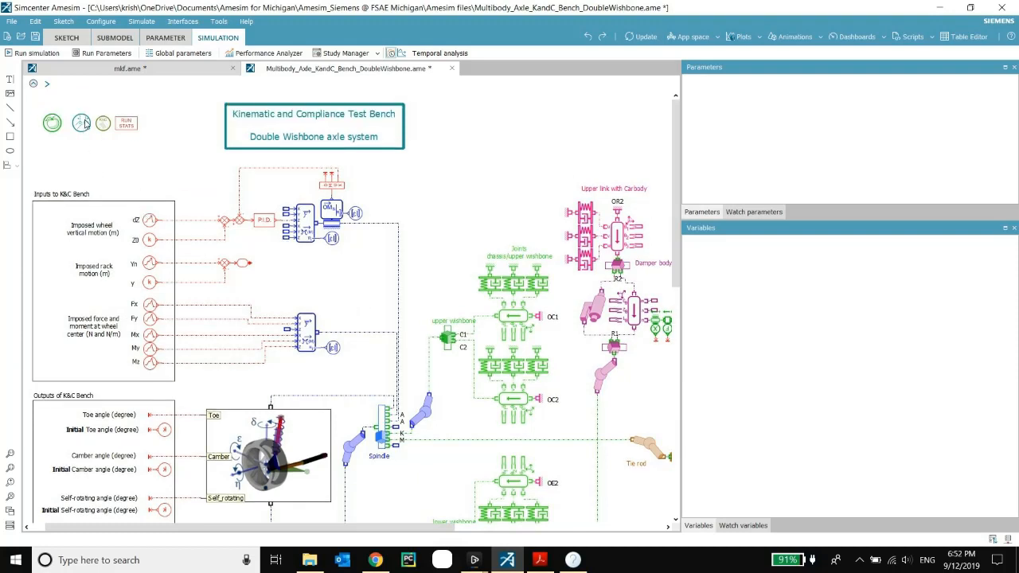
pyautogui.moveTo(102, 121)
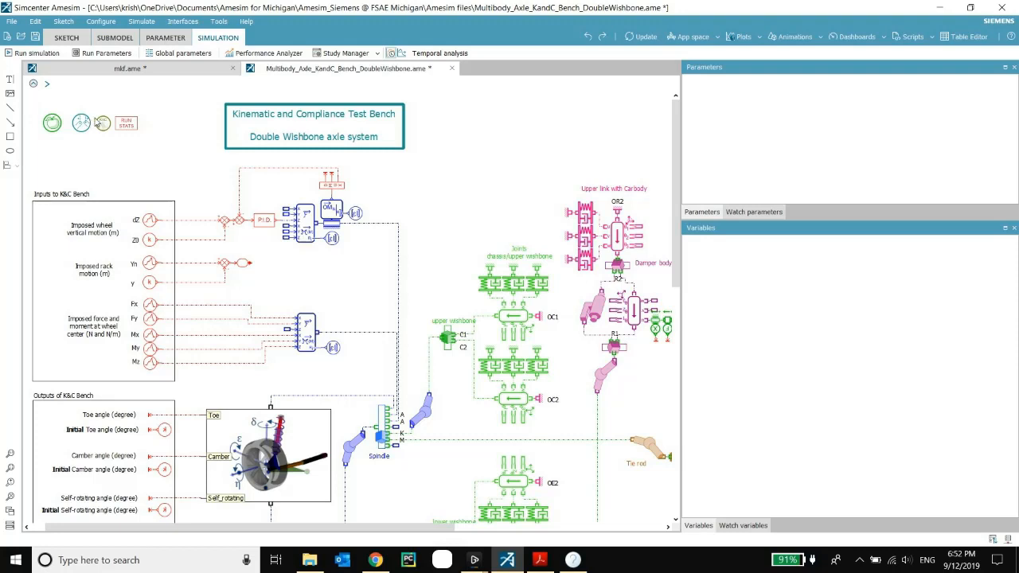
pyautogui.moveTo(92, 122)
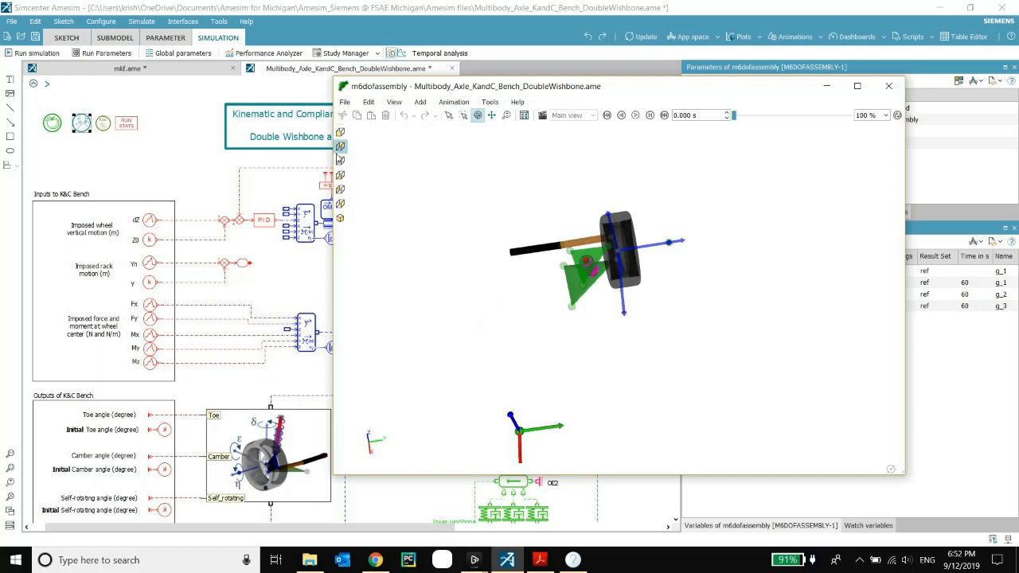
# Reorient the assembly view, play the animation to 60 s at 200% speed, then close it.
pyautogui.click(341, 159)
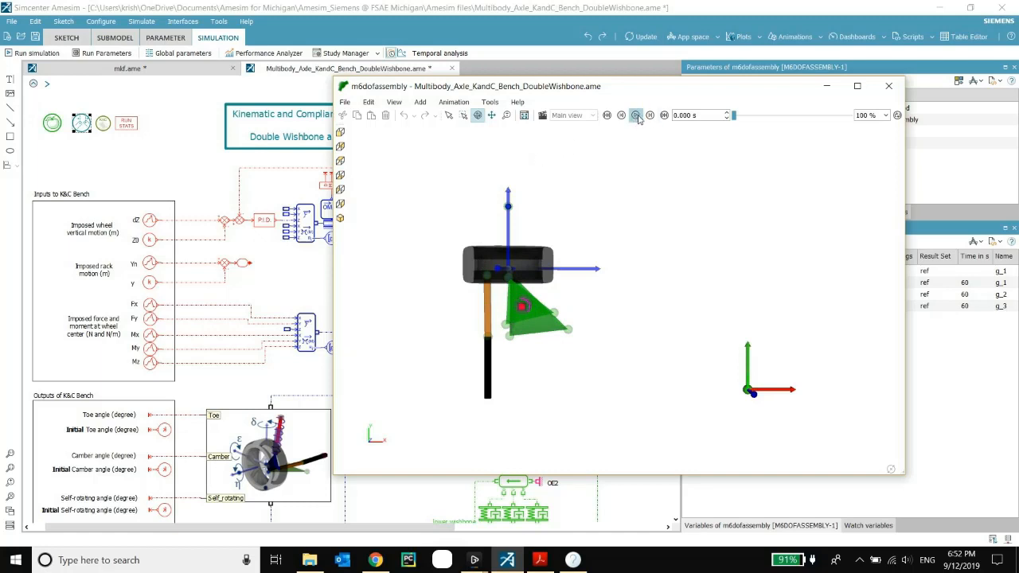
pyautogui.click(637, 114)
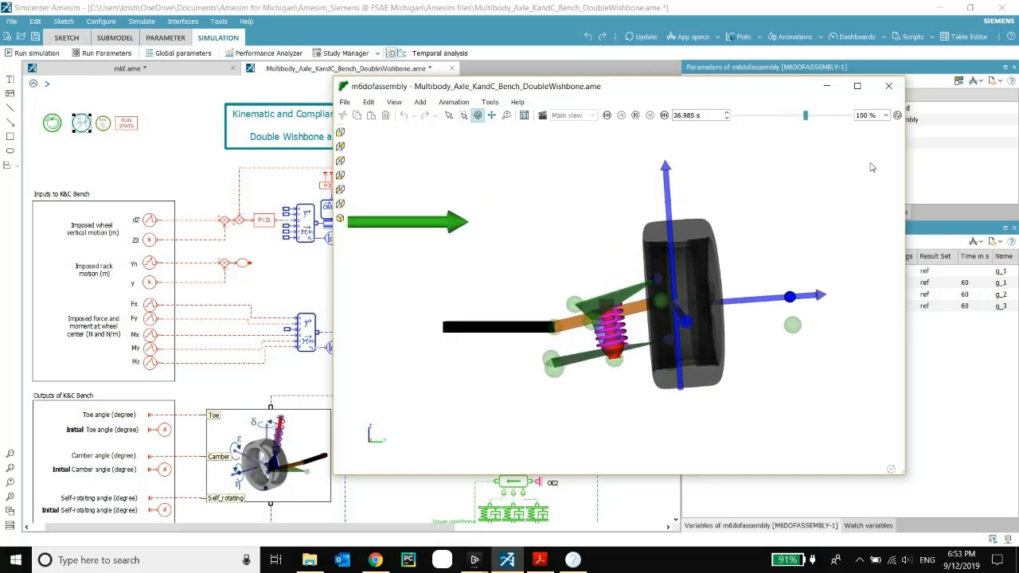
pyautogui.click(884, 115)
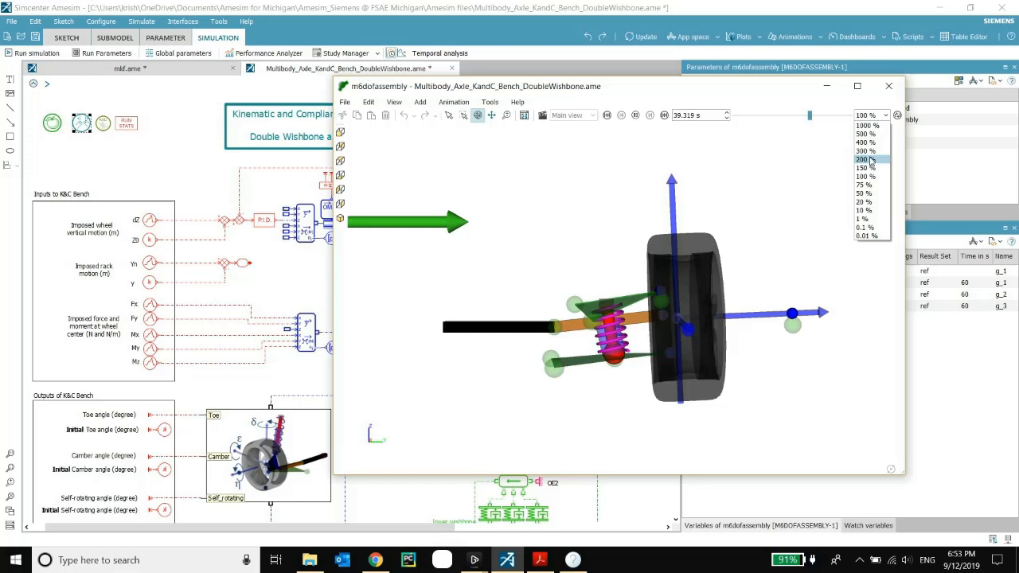
pyautogui.click(863, 160)
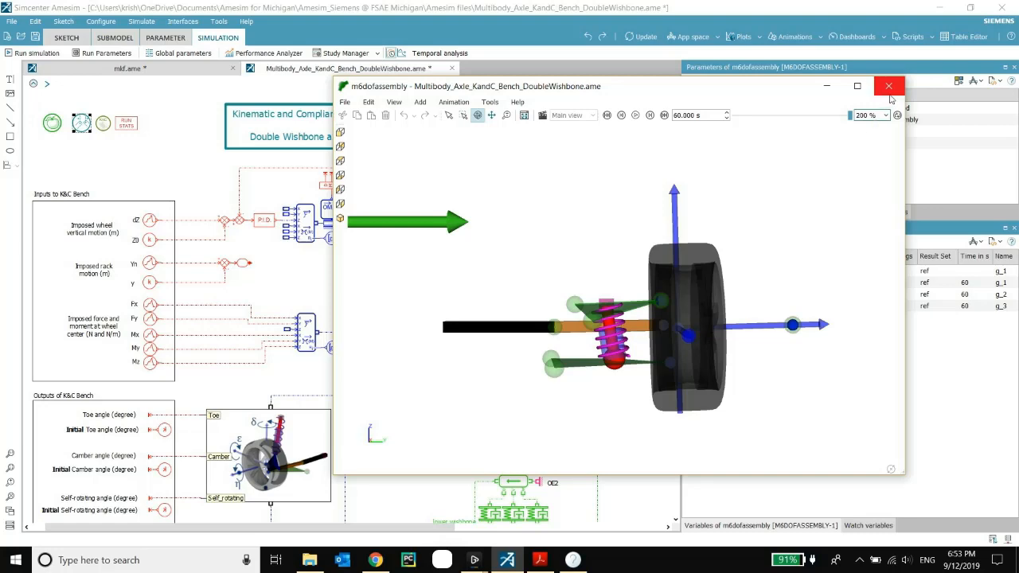
pyautogui.click(889, 86)
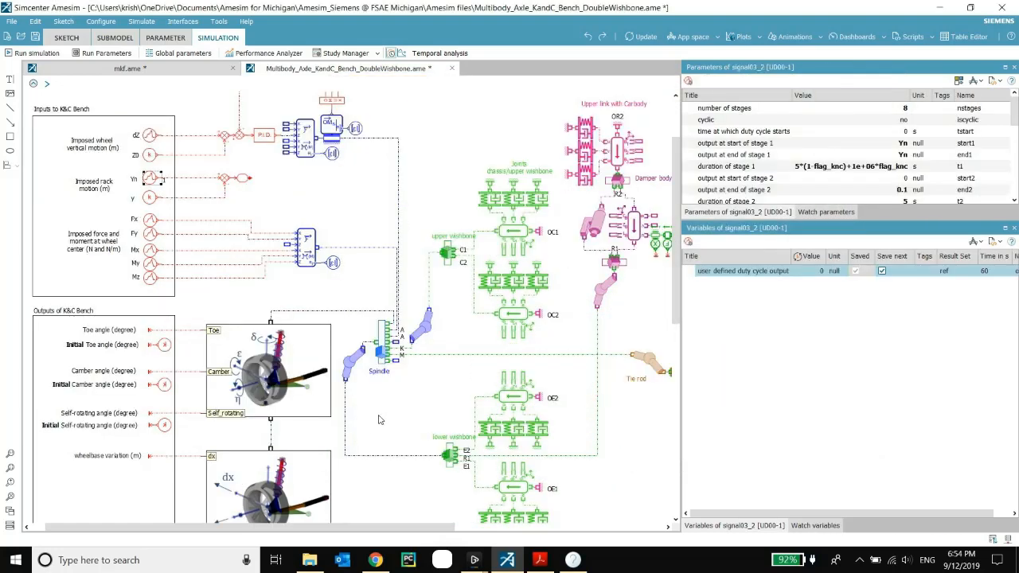
pyautogui.moveTo(382, 416)
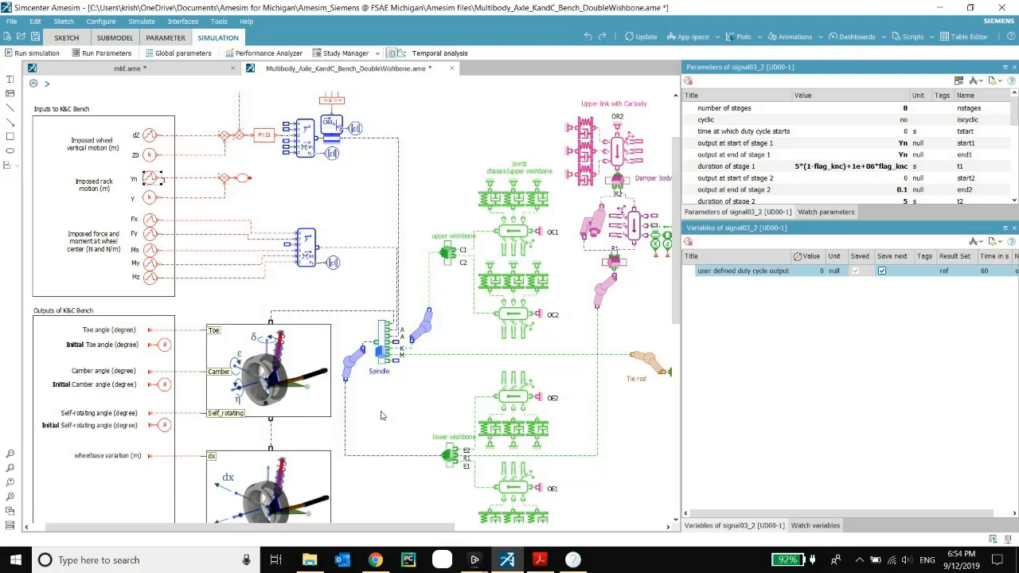
pyautogui.moveTo(406, 430)
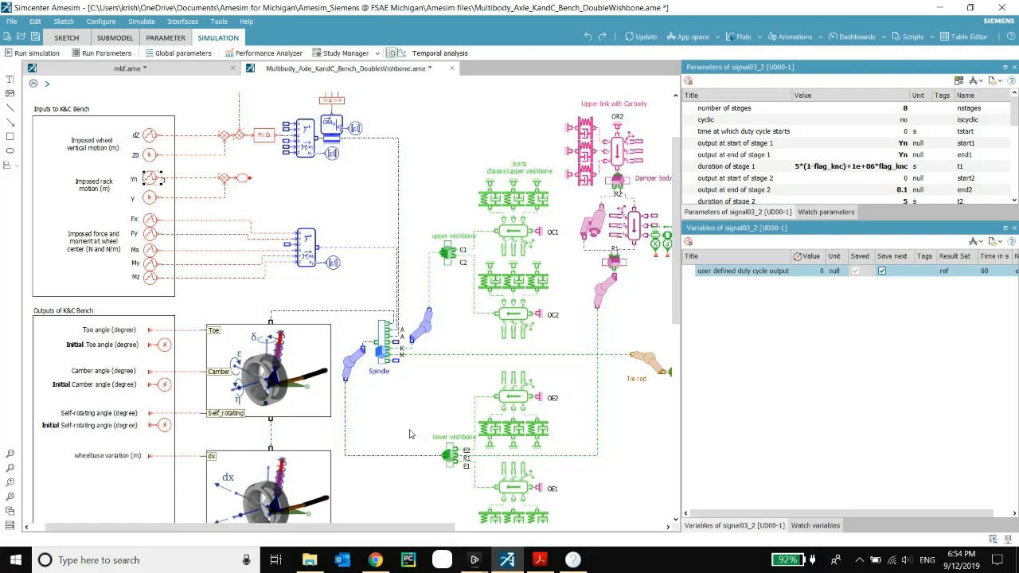
pyautogui.moveTo(401, 420)
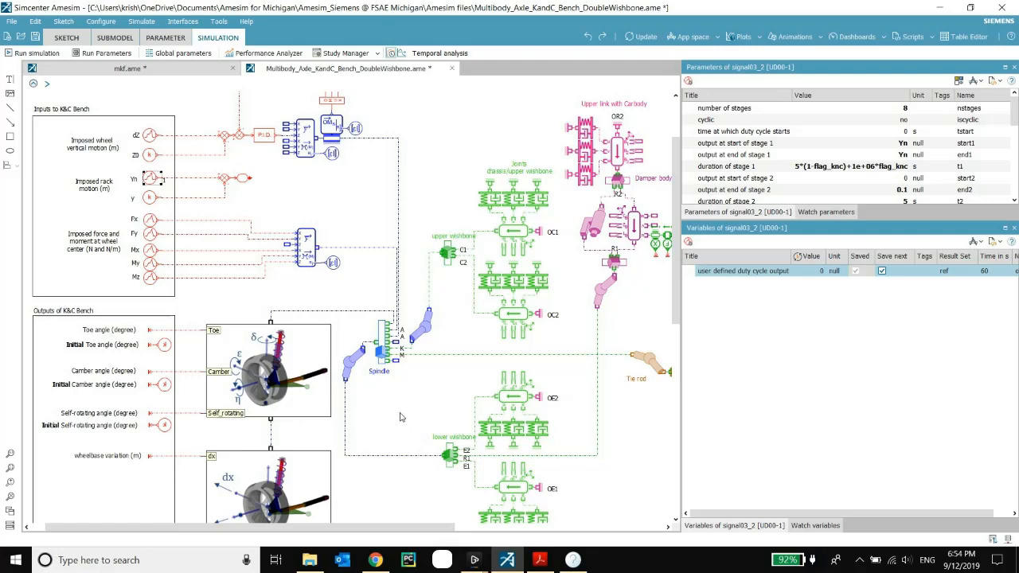
# Scroll the sketch down to reveal the wheelbase and half-track variation sensors.
pyautogui.scroll(-3)
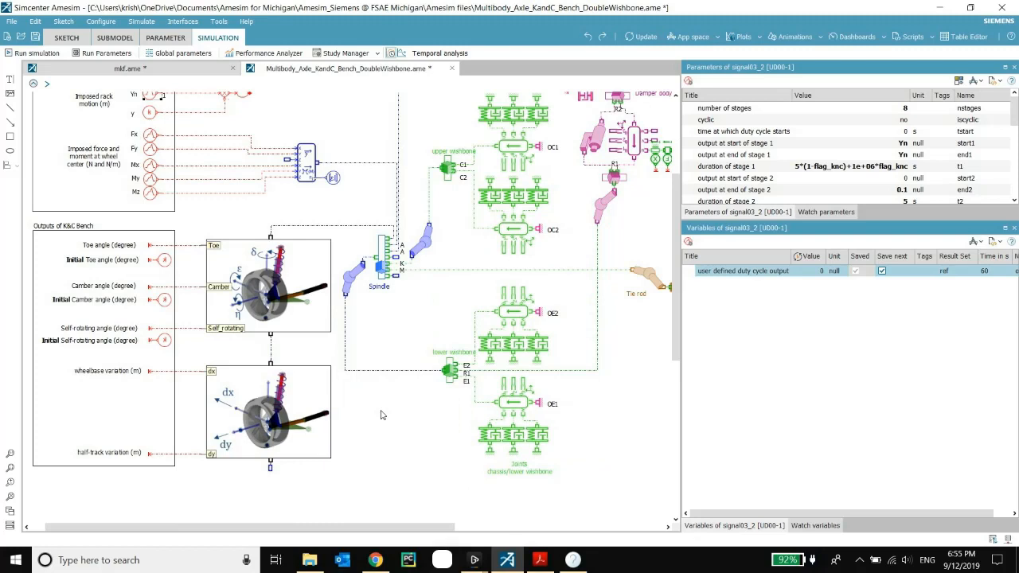
pyautogui.moveTo(271, 287)
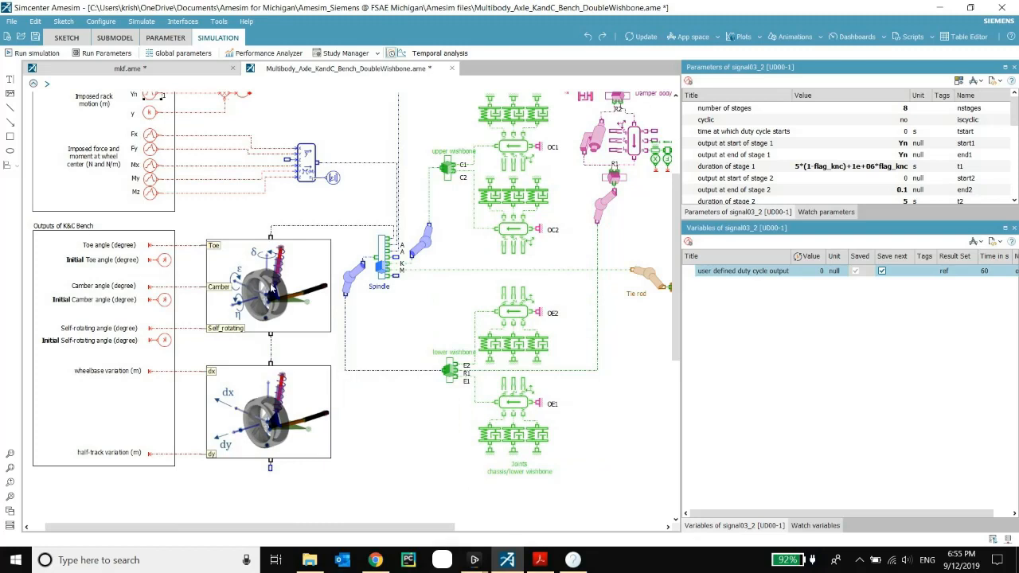
# Plot Toe_angle over time from component_1, then plot Camber_angle over the 60 s run.
pyautogui.click(269, 287)
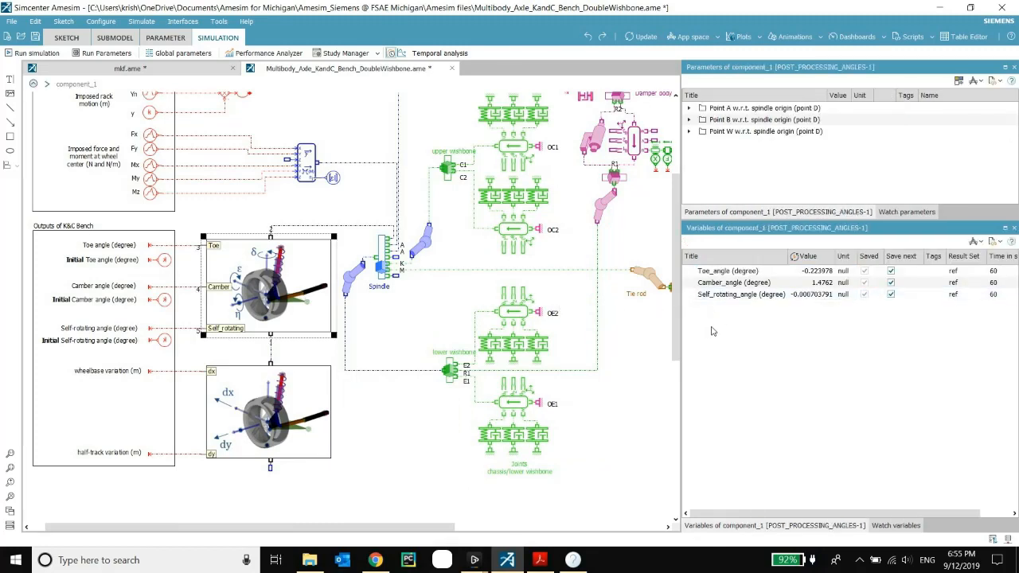
pyautogui.click(725, 271)
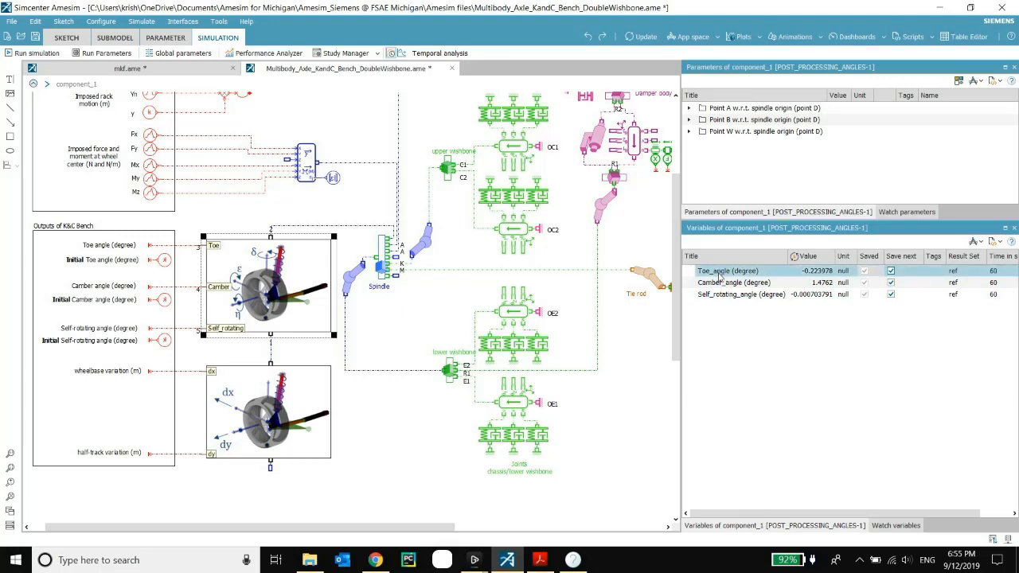
pyautogui.moveTo(436, 309)
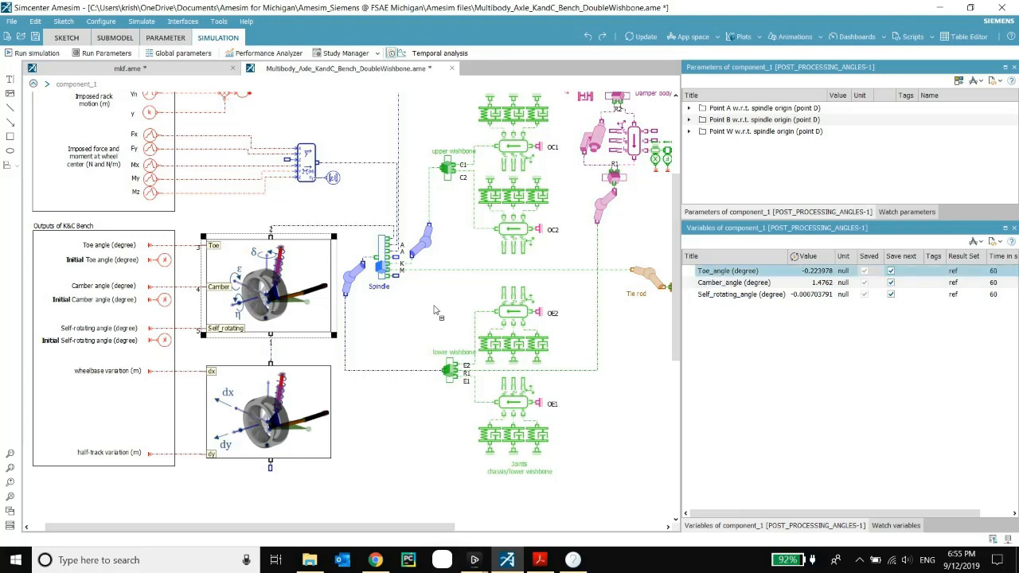
pyautogui.doubleClick(740, 271)
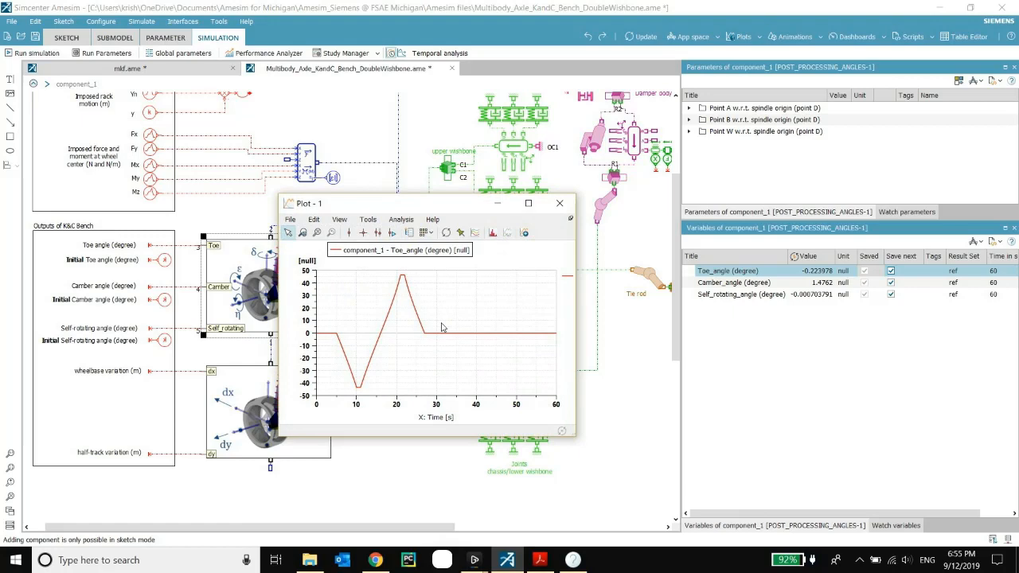
pyautogui.moveTo(559, 338)
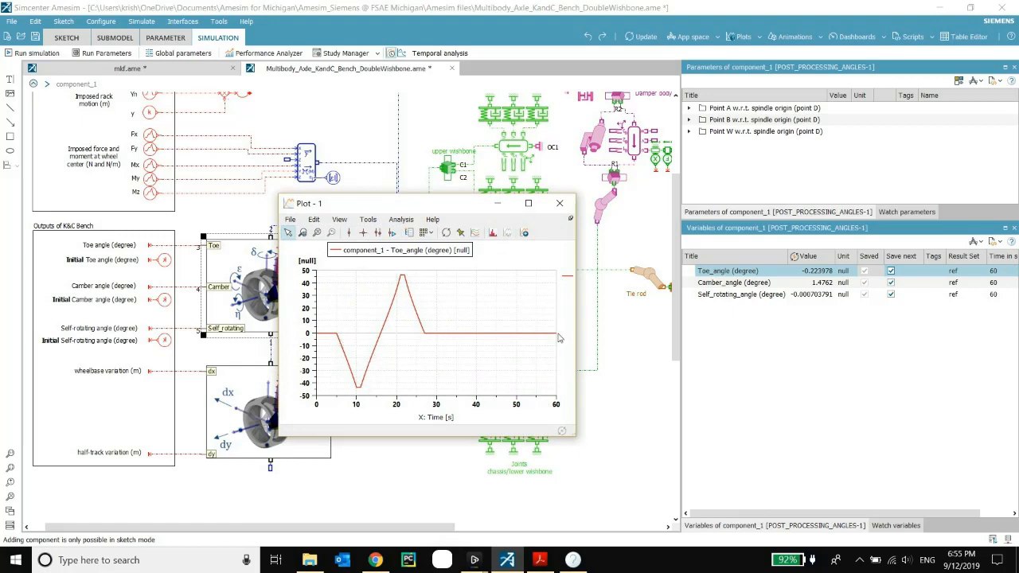
pyautogui.moveTo(560, 204)
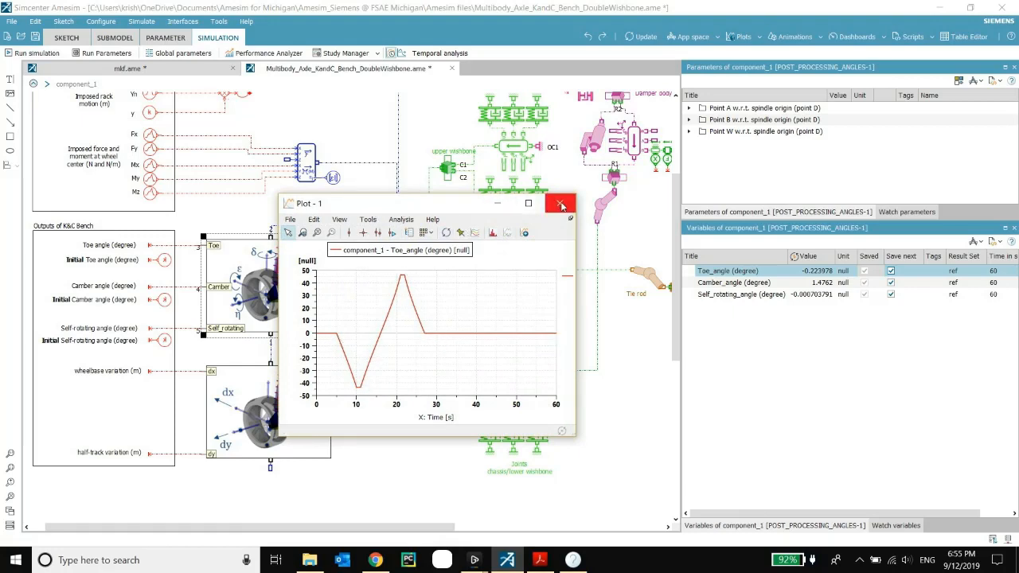
pyautogui.click(561, 204)
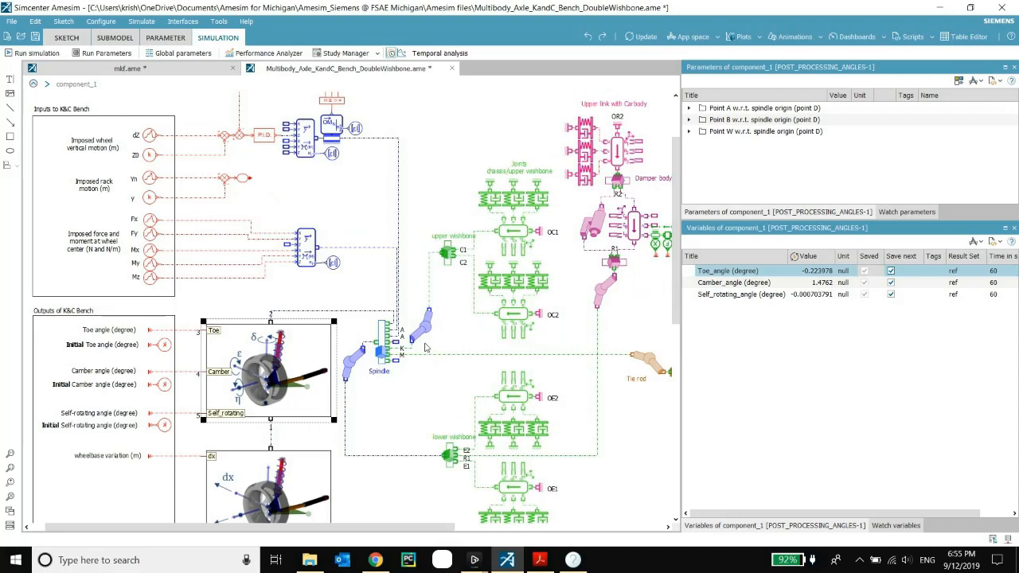
pyautogui.click(732, 284)
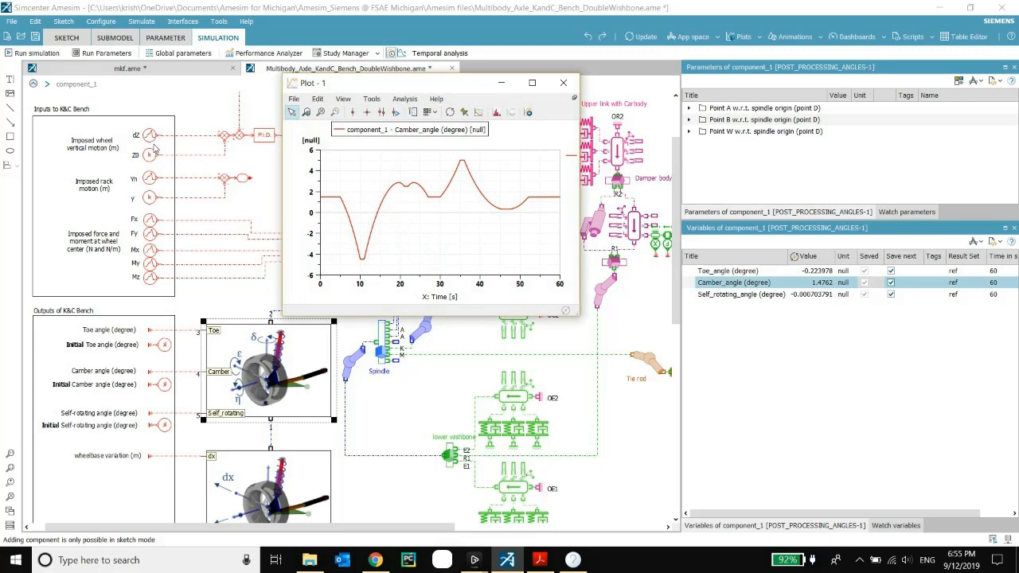
pyautogui.moveTo(151, 143)
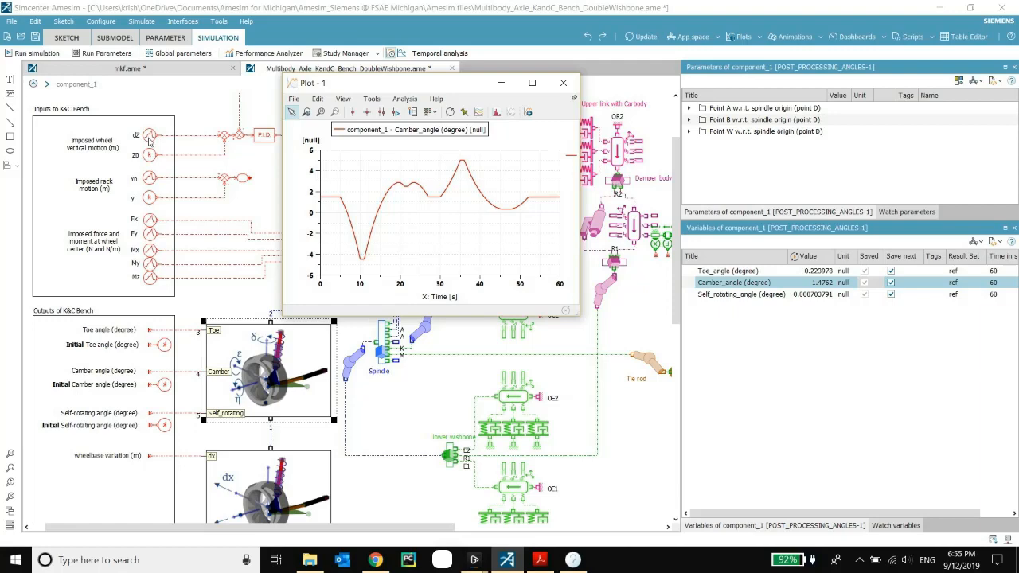
# Show signal03_6's variables to add its user defined duty cycle output to Plot-1.
pyautogui.click(151, 133)
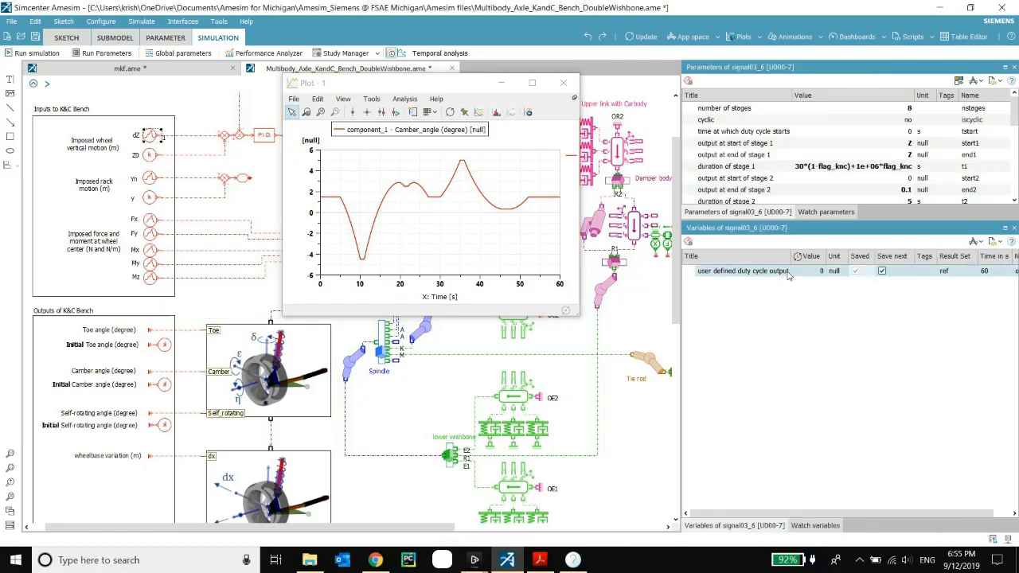
pyautogui.moveTo(560, 210)
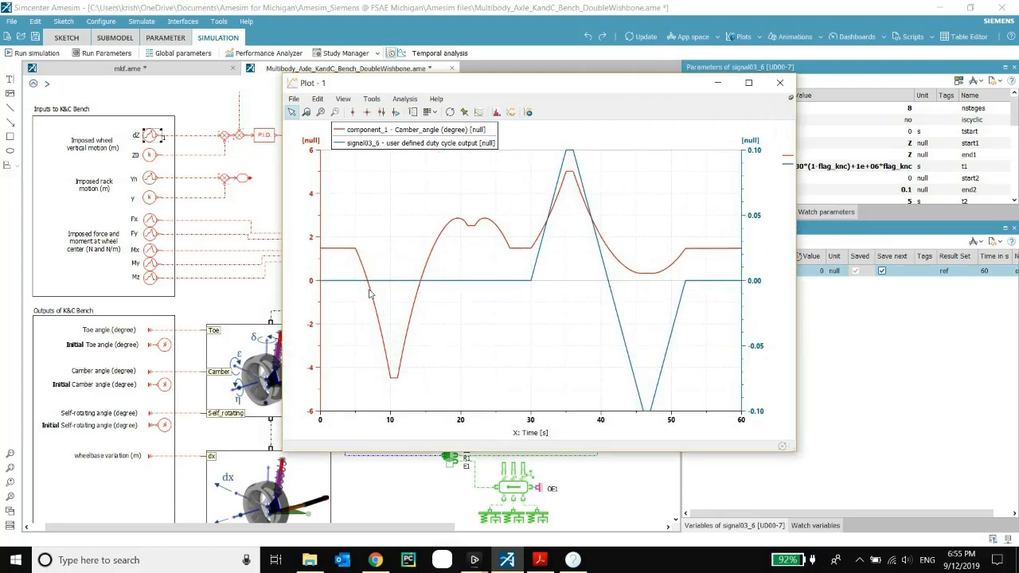
pyautogui.moveTo(570, 178)
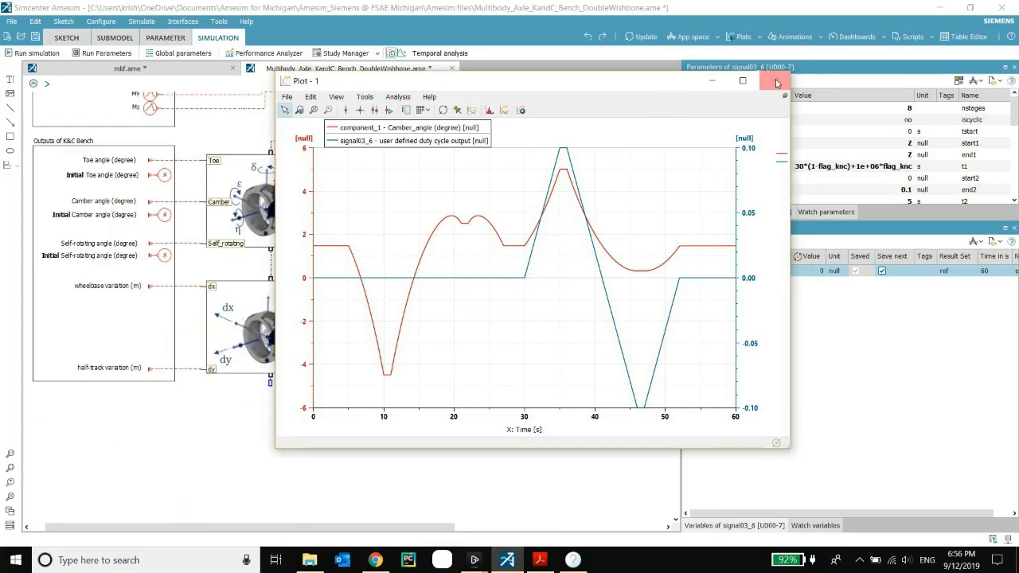
# Close Plot-1, plot component_2's wheelbase and half-track variation, close it, and reselect the angle block.
pyautogui.click(777, 83)
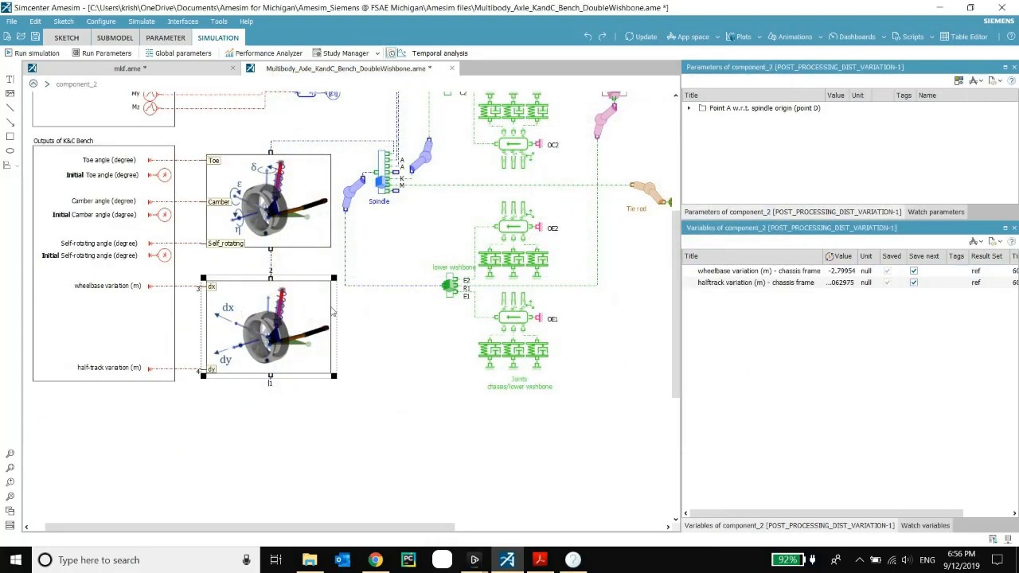
pyautogui.doubleClick(758, 271)
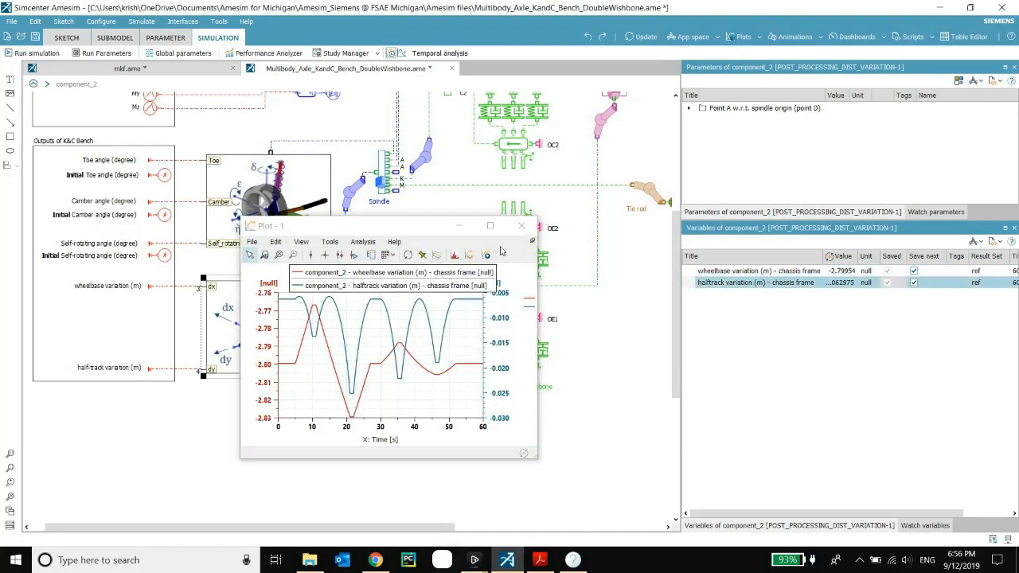
pyautogui.click(521, 226)
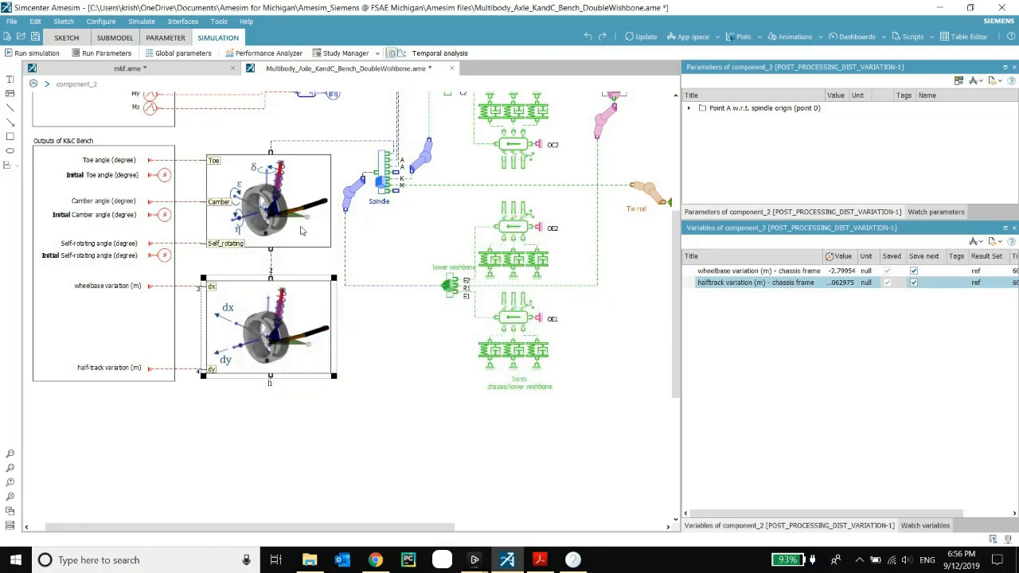
pyautogui.click(271, 199)
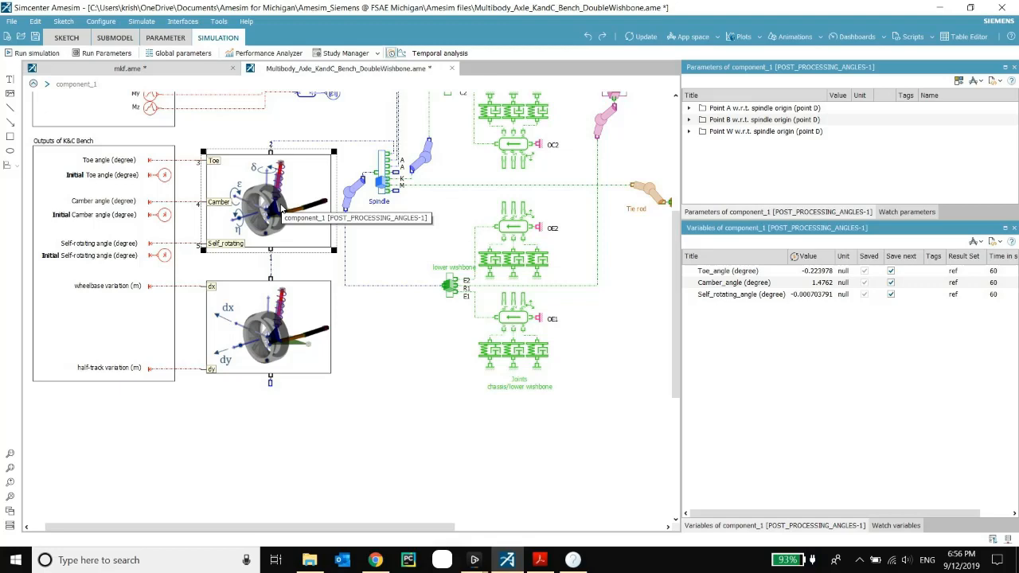
pyautogui.rightClick(278, 207)
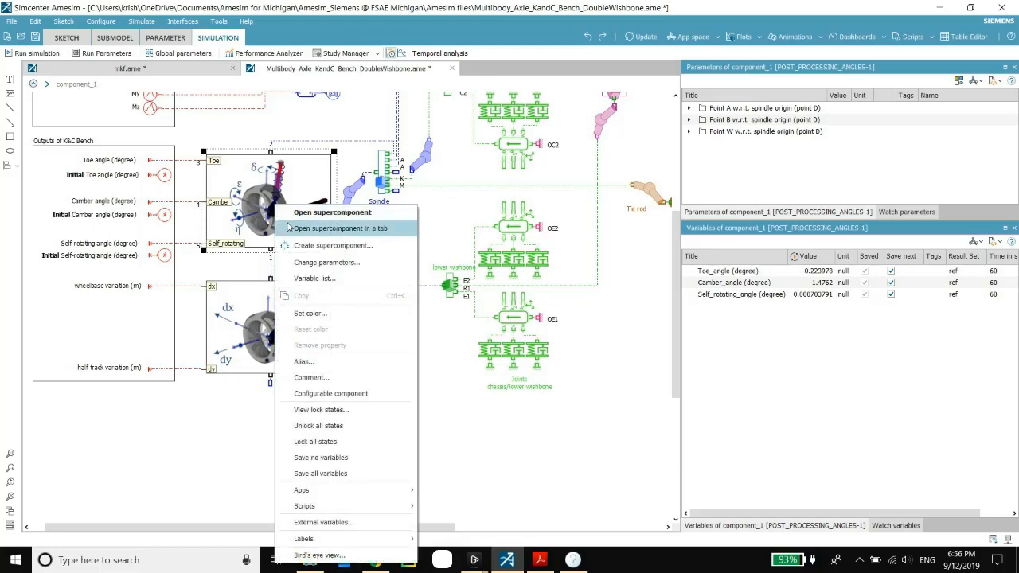
pyautogui.click(341, 229)
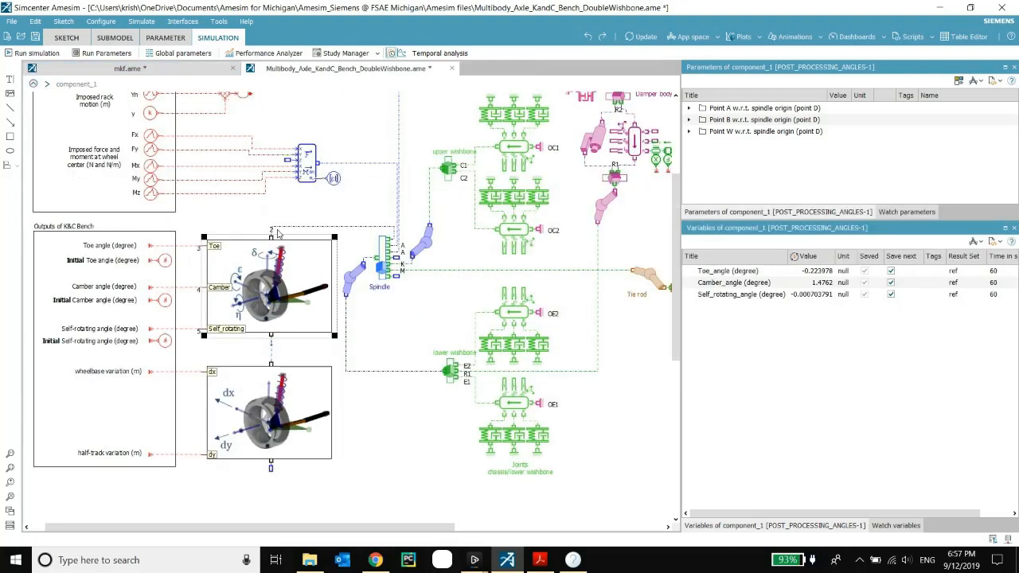
pyautogui.moveTo(271, 329)
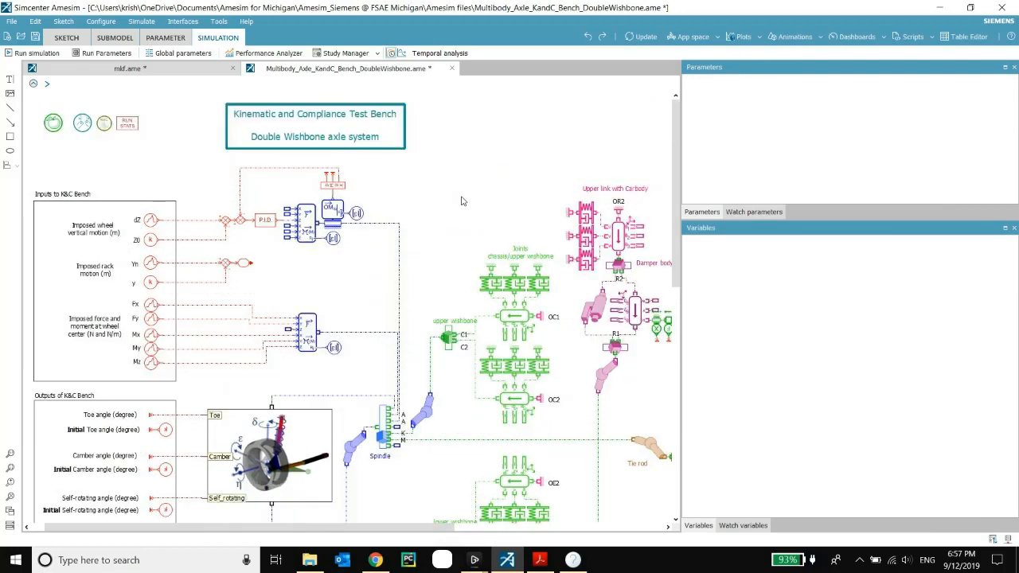
pyautogui.moveTo(741, 37)
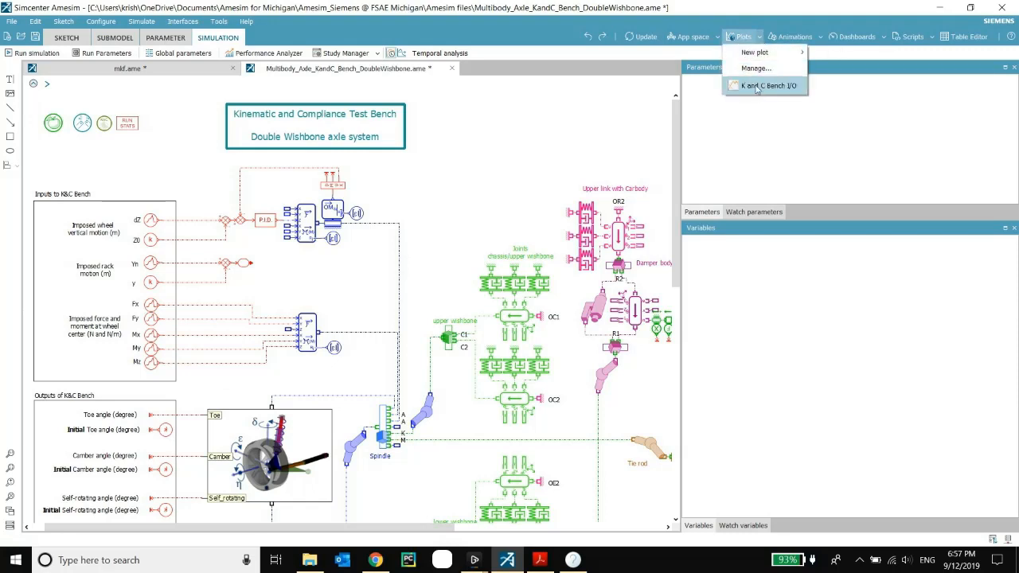
pyautogui.moveTo(755, 86)
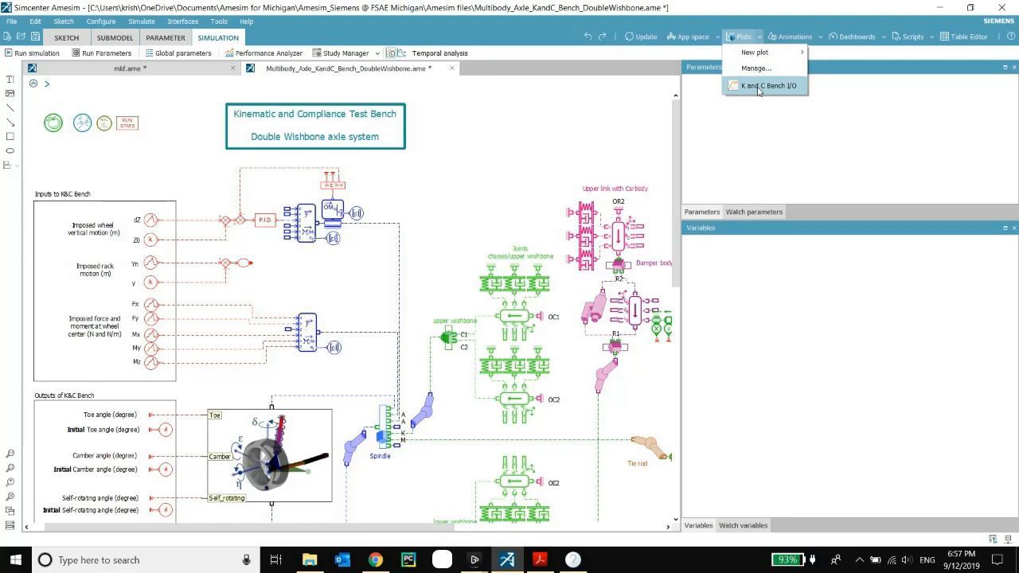
# Load the saved K and C Bench I/O plots from the Plots dropdown.
pyautogui.click(762, 86)
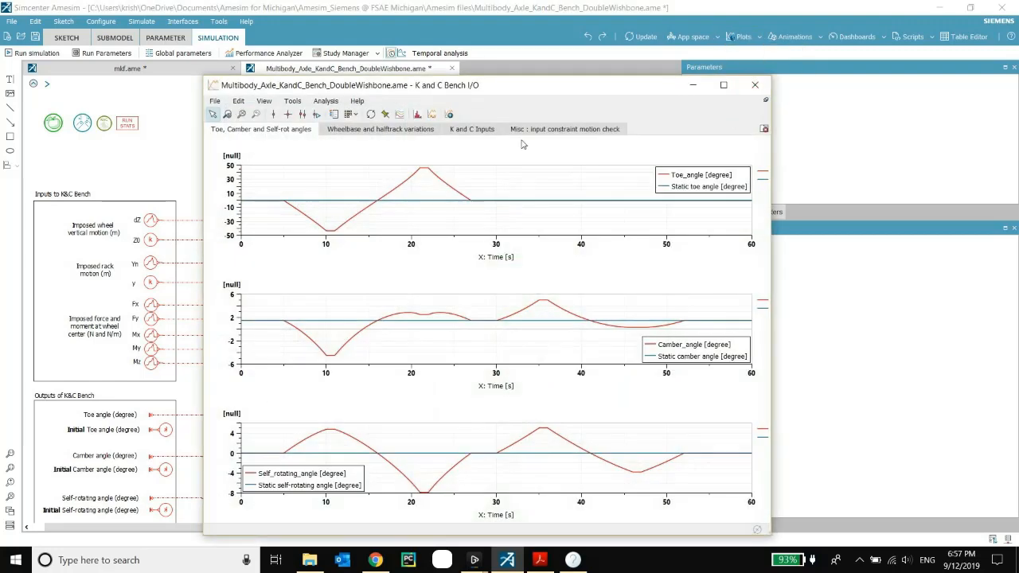
# Maximize the plot window and review the Wheelbase and halftrack variations and K and C Inputs pages.
pyautogui.click(723, 86)
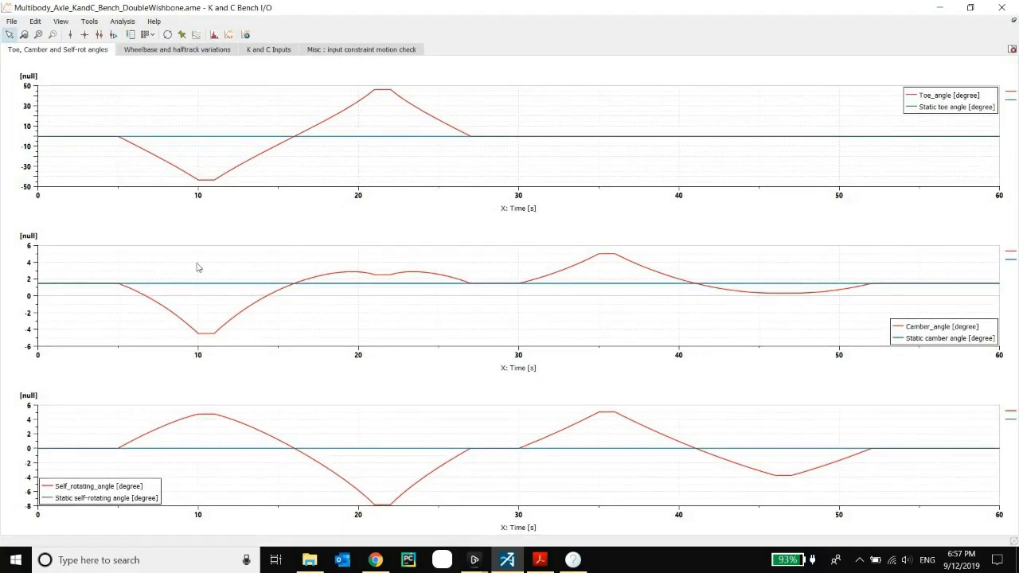
pyautogui.moveTo(405, 127)
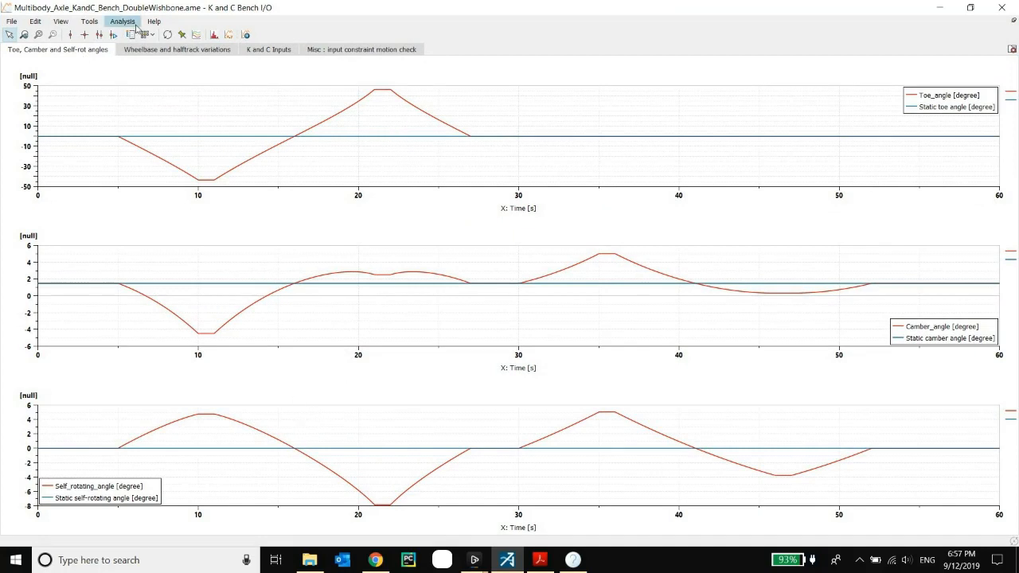
pyautogui.click(175, 49)
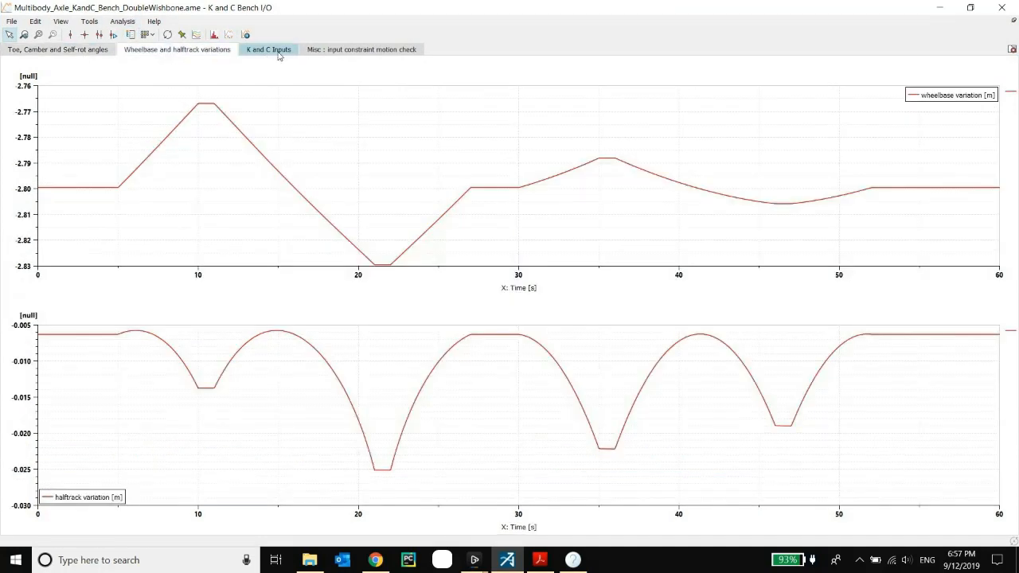
pyautogui.click(268, 50)
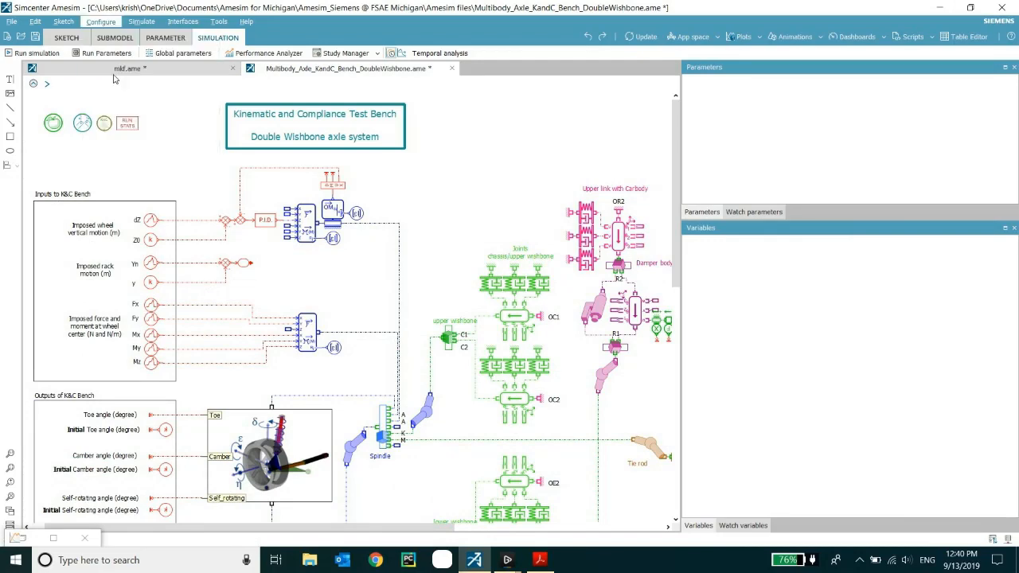
# Review the Default_batch study's Z and Ym user-defined data sets in Study Manager and accept with OK.
pyautogui.click(346, 53)
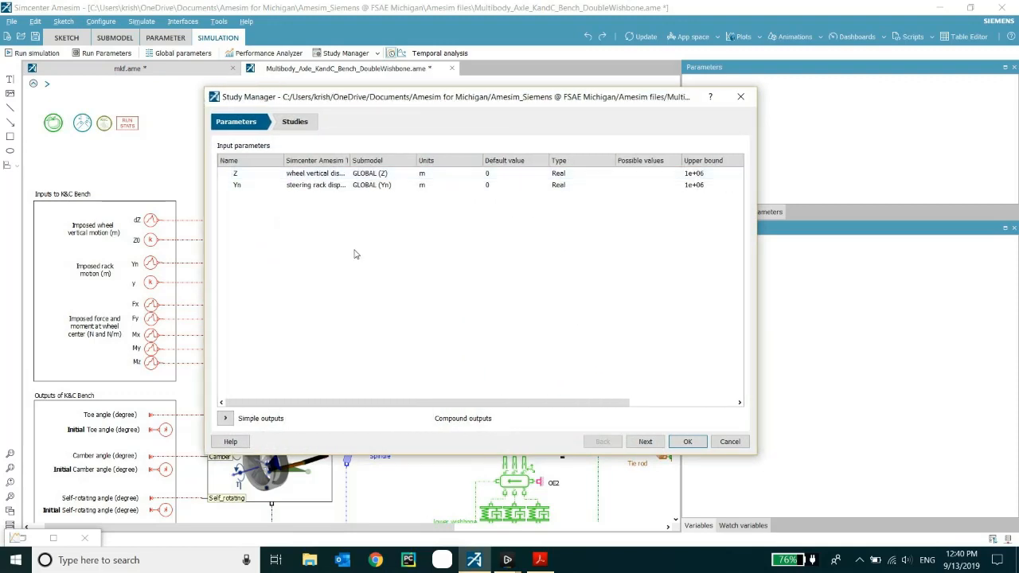
pyautogui.moveTo(331, 255)
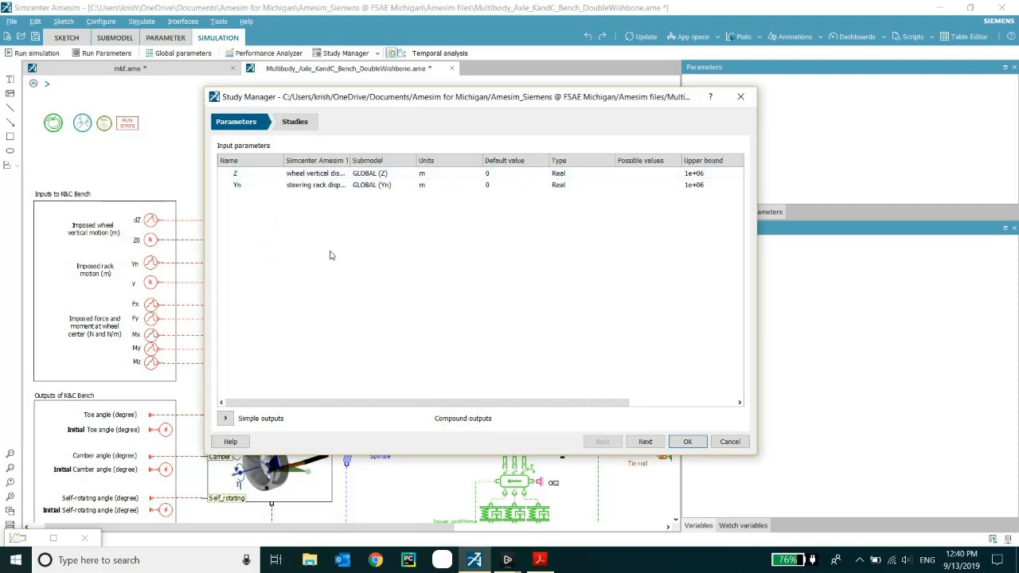
pyautogui.moveTo(309, 247)
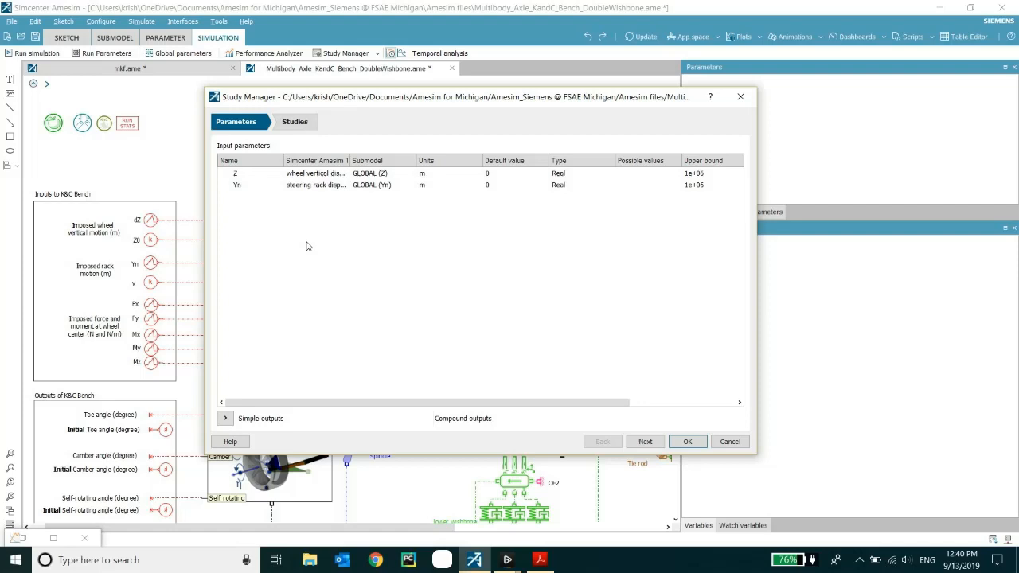
pyautogui.click(294, 121)
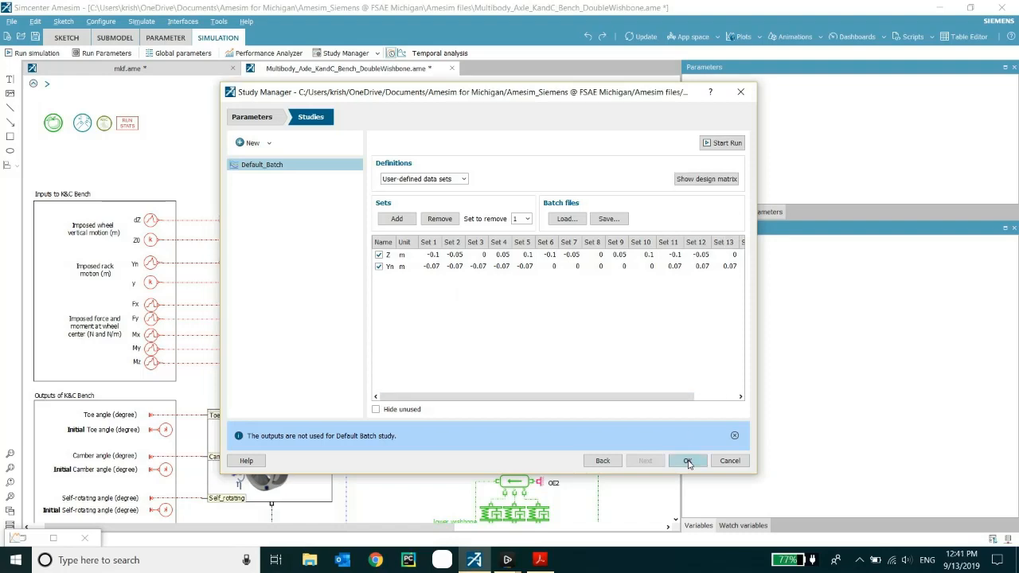
pyautogui.click(688, 460)
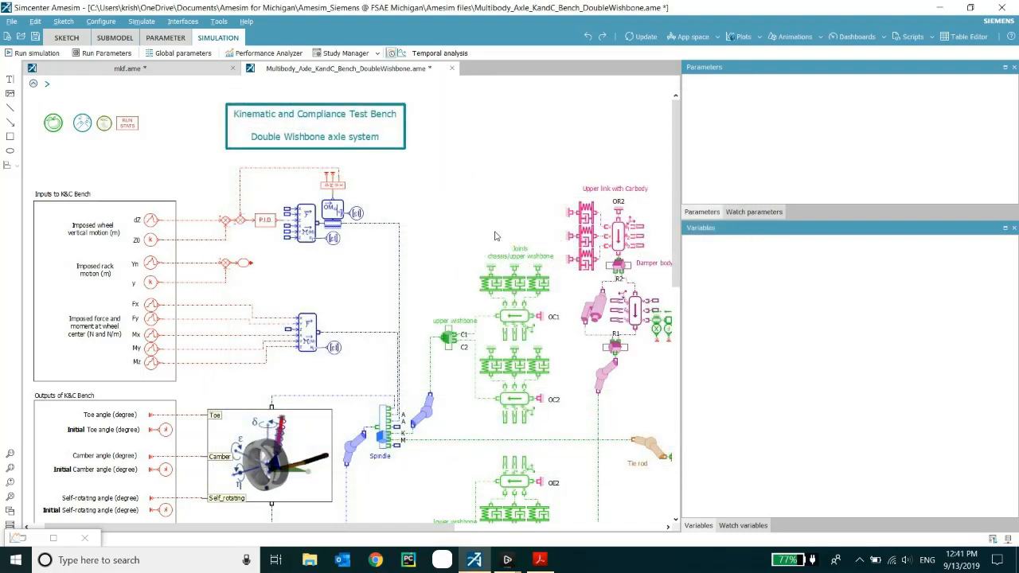
pyautogui.moveTo(541, 449)
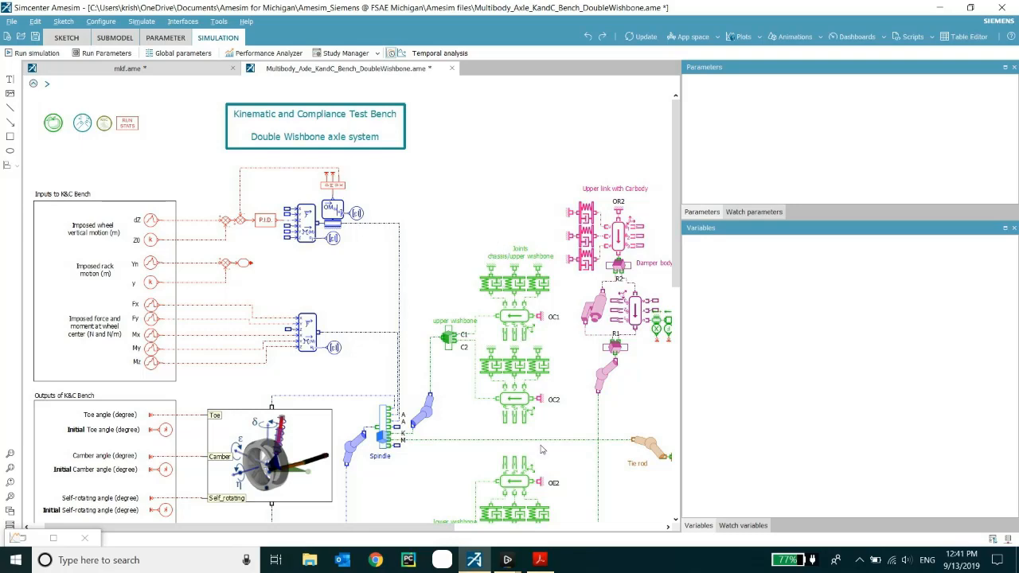